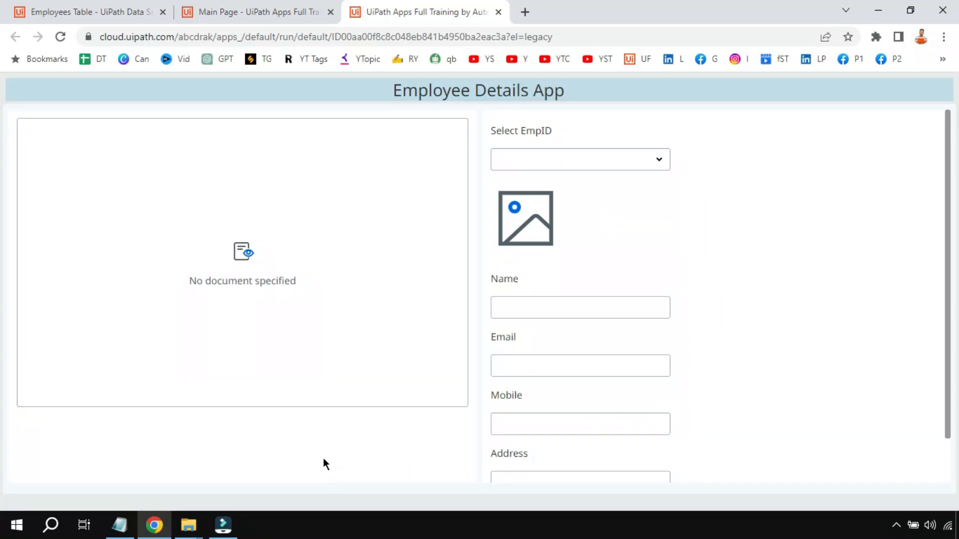
mouse_move(616, 169)
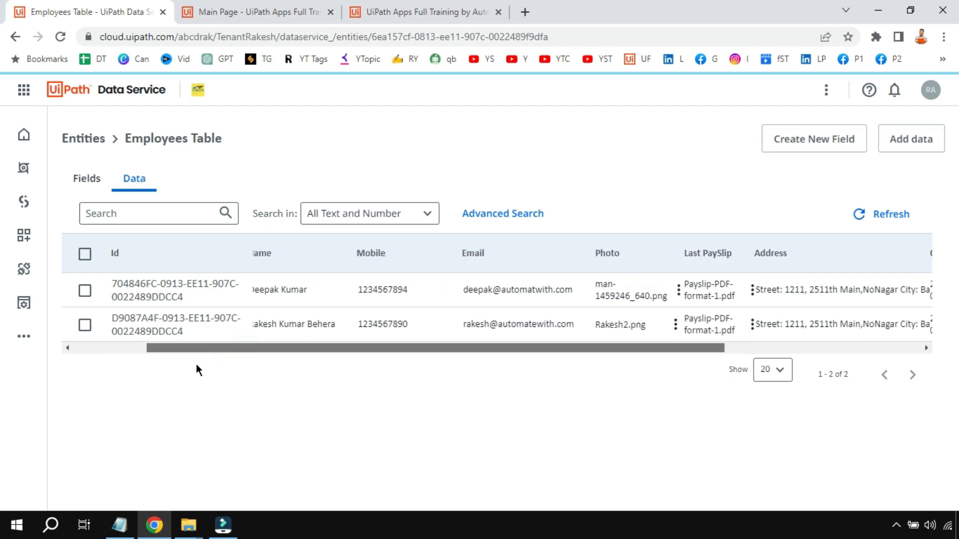
Scroll the Employees Table grid right to show the Photo, Last PaySlip and Address columns.
scroll("right", 3)
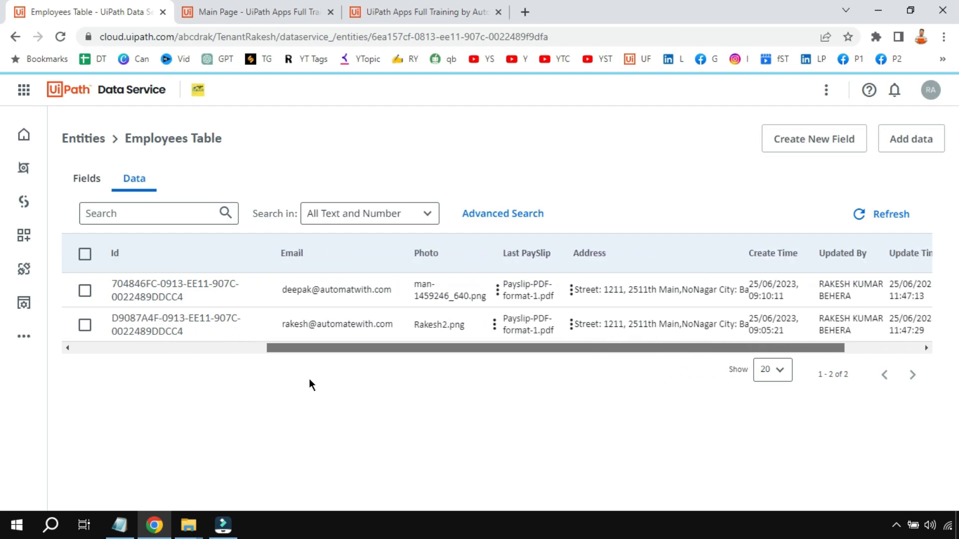
left_click(525, 253)
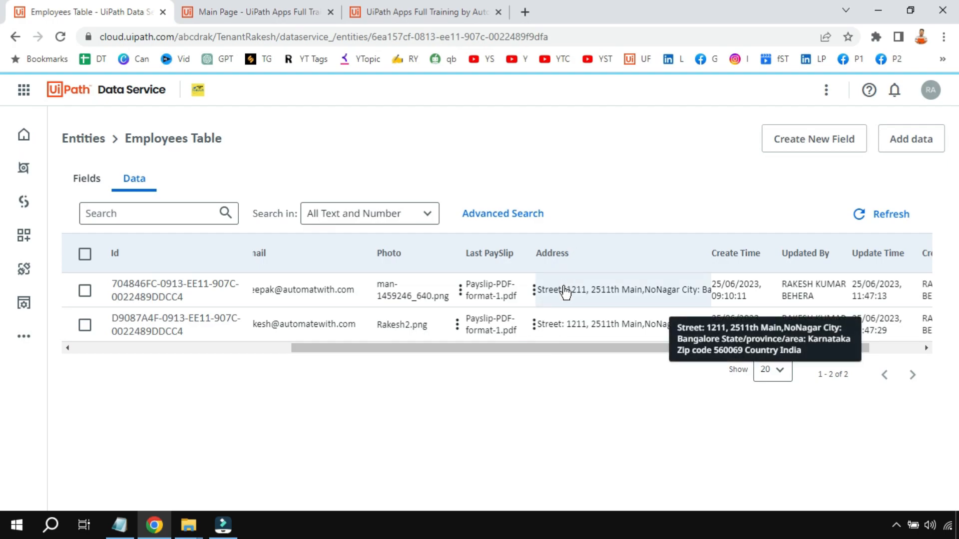
left_click(489, 253)
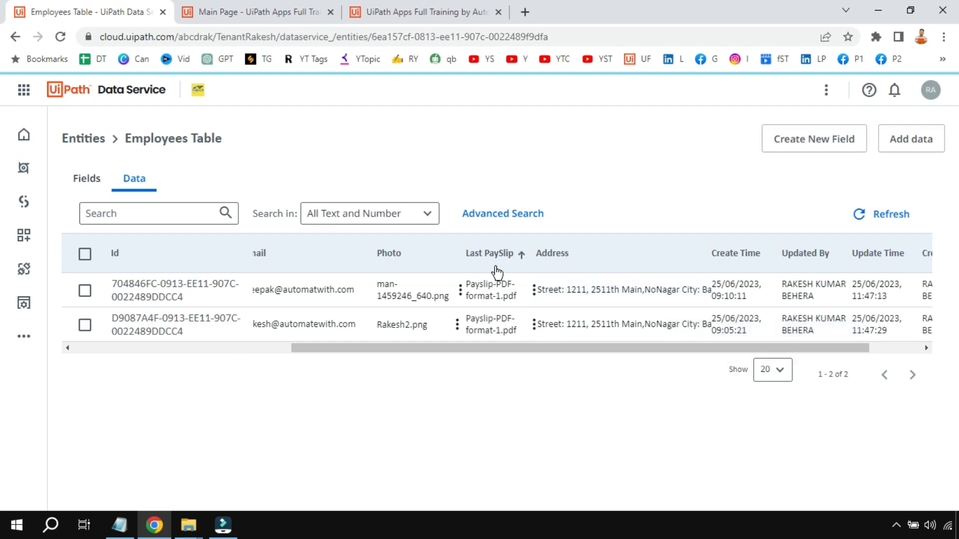
mouse_move(503, 262)
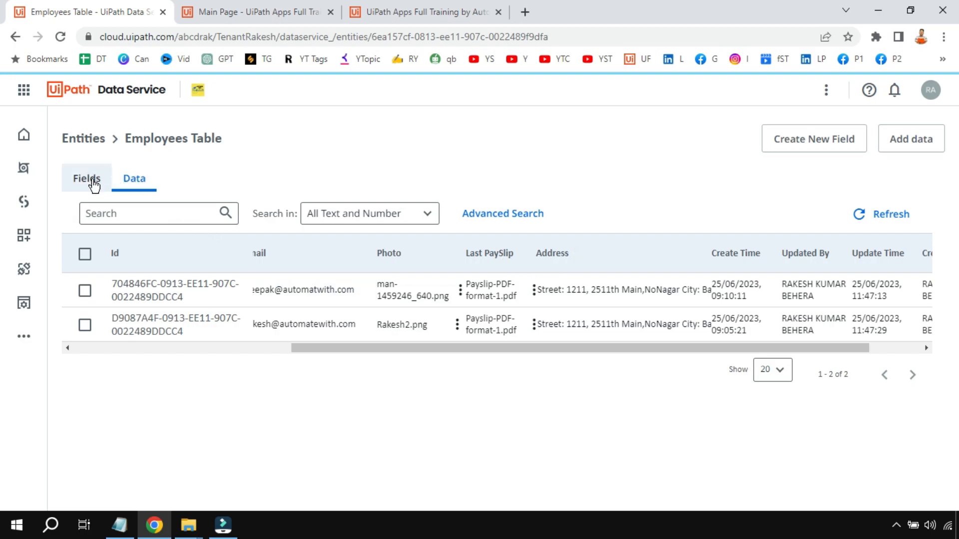
Review the Employees Table field list, checking the File and Text field types.
left_click(86, 178)
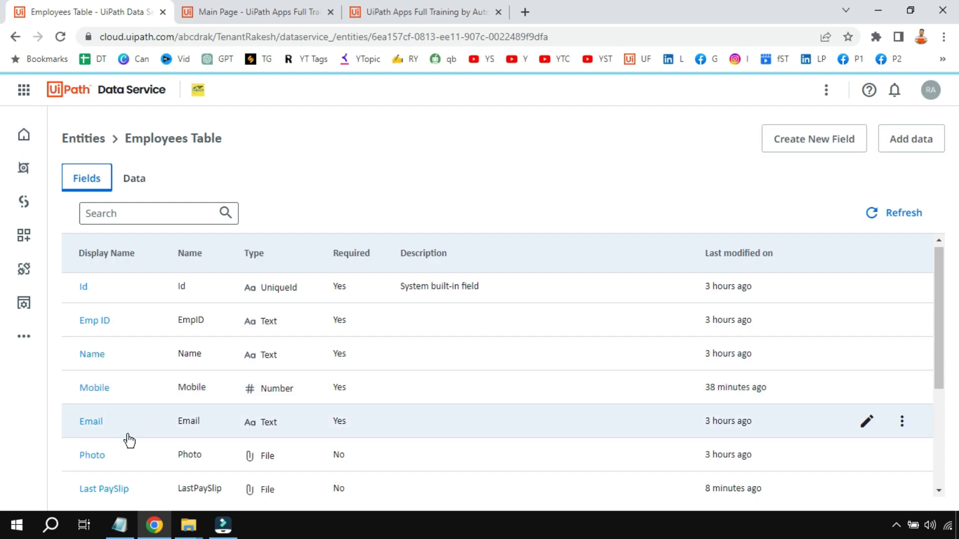
scroll("down", 3)
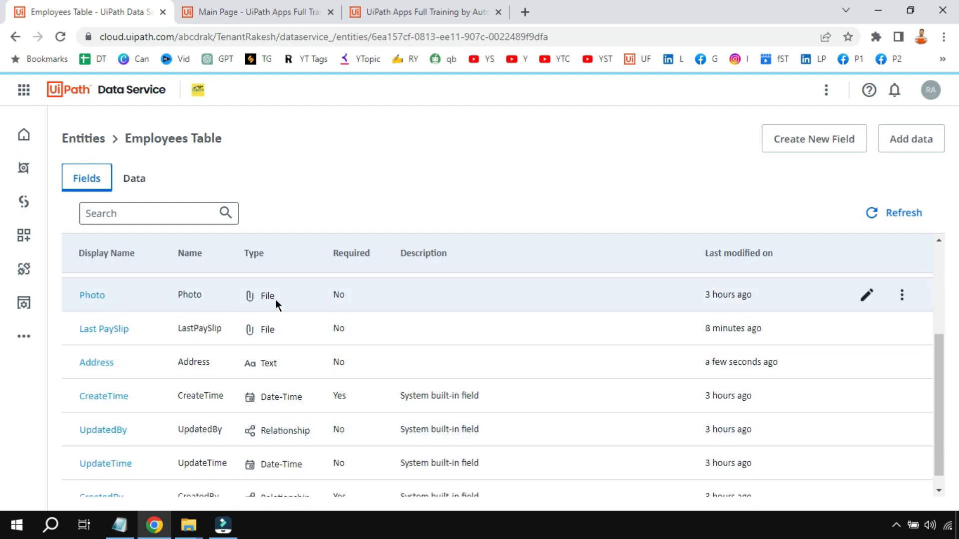
mouse_move(124, 344)
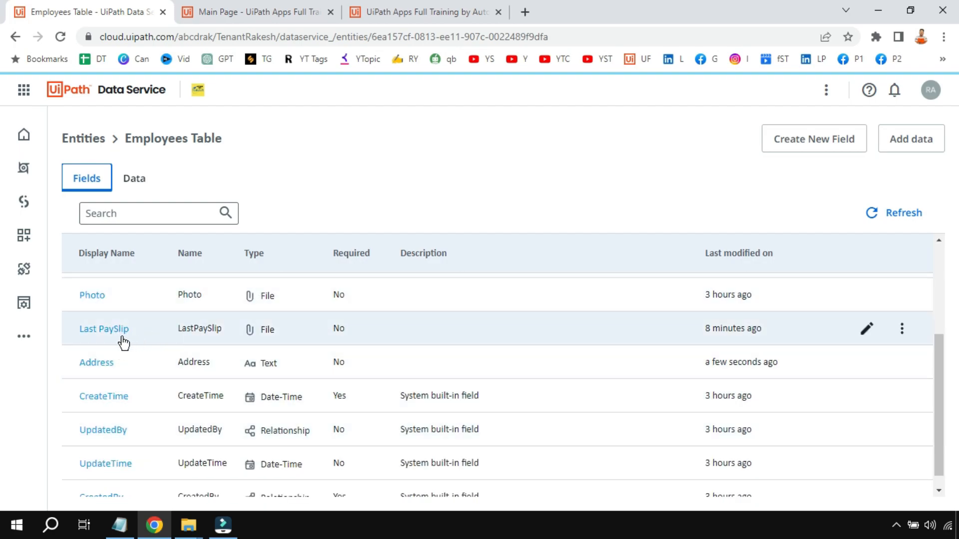
mouse_move(277, 336)
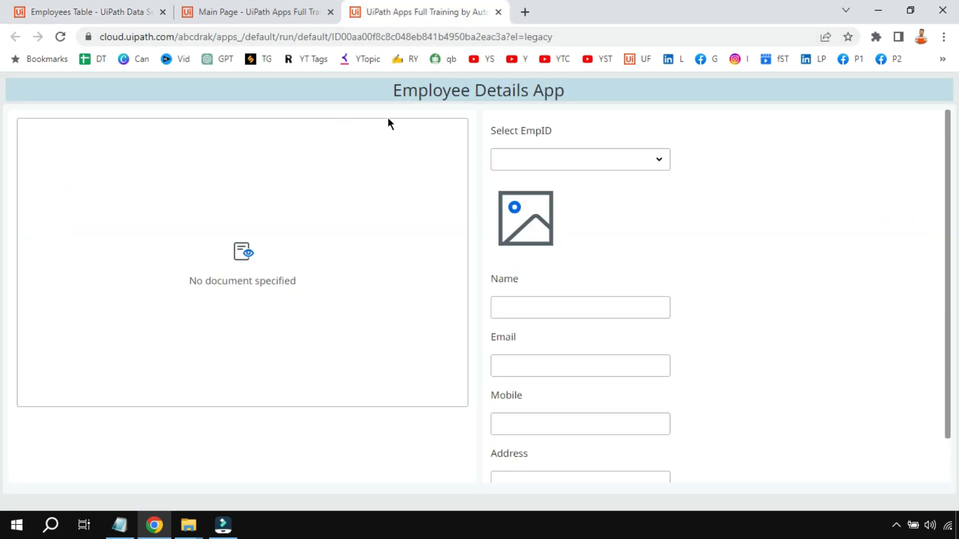
Select EmpID 10001 and scroll to see its loaded details, photo and payslip PDF.
left_click(580, 159)
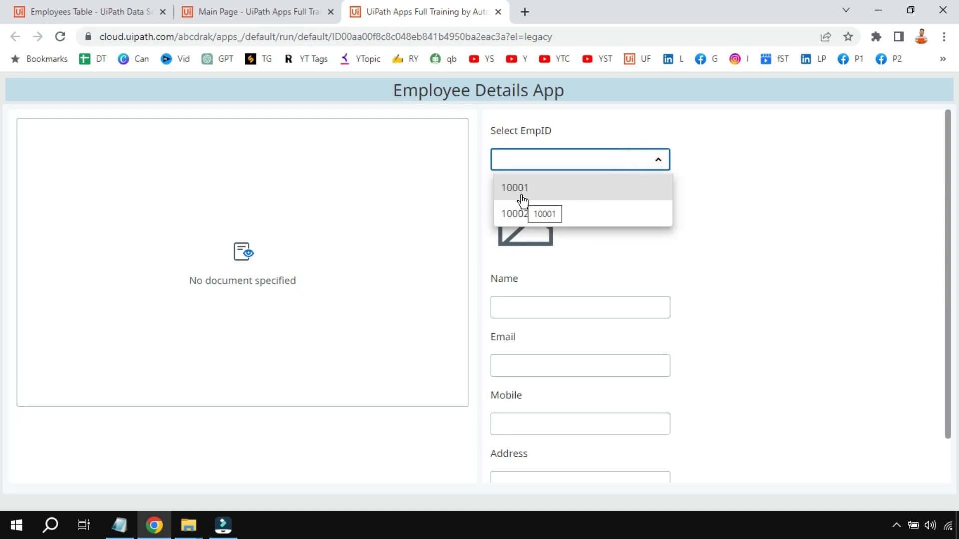
left_click(515, 187)
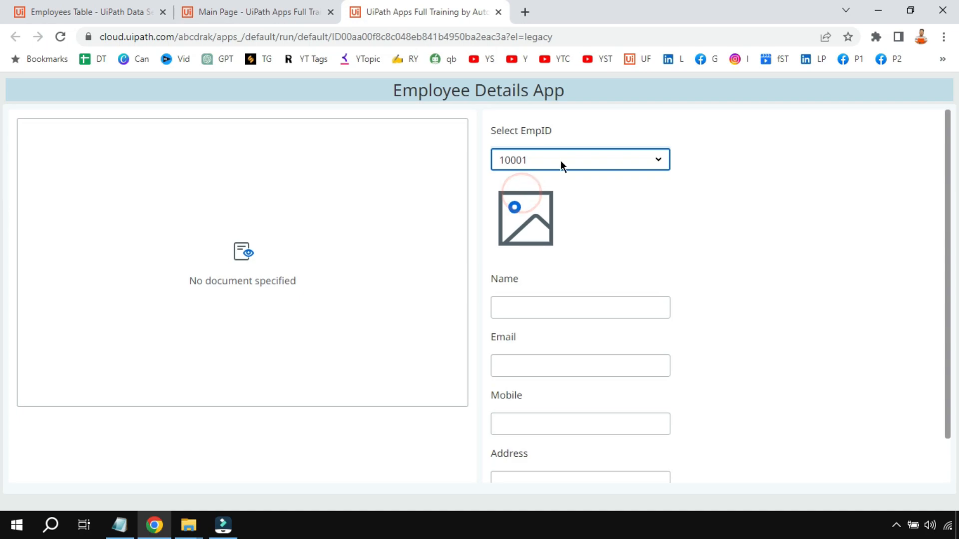
left_click(580, 159)
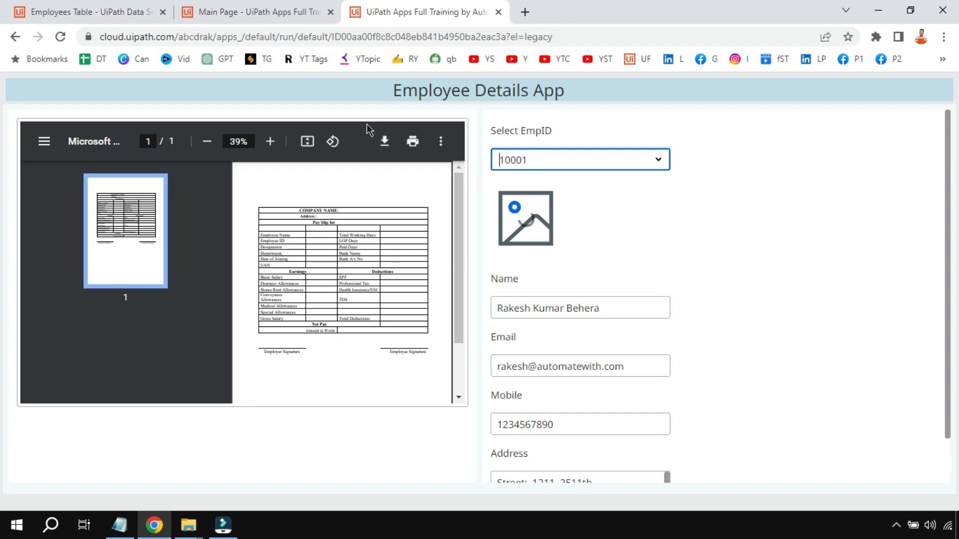
mouse_move(531, 231)
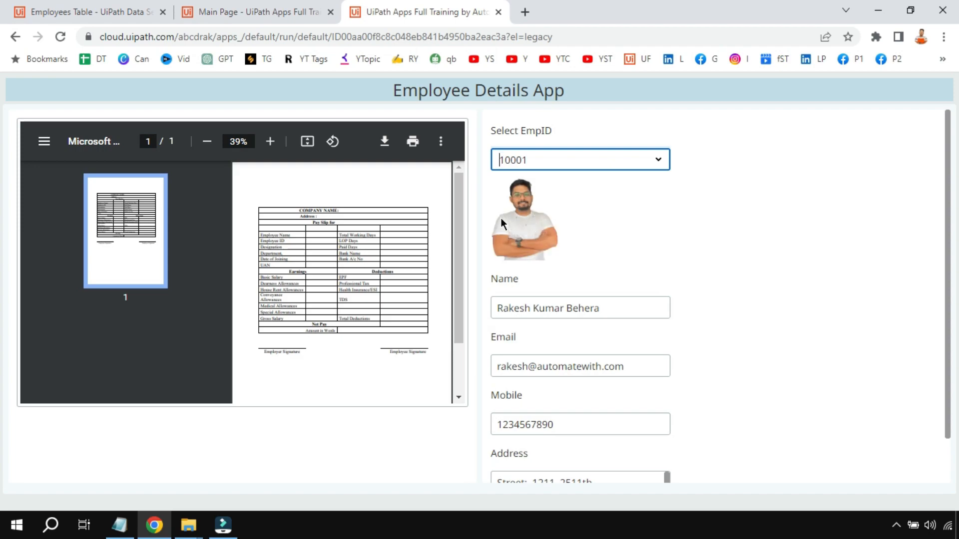
scroll("down", 3)
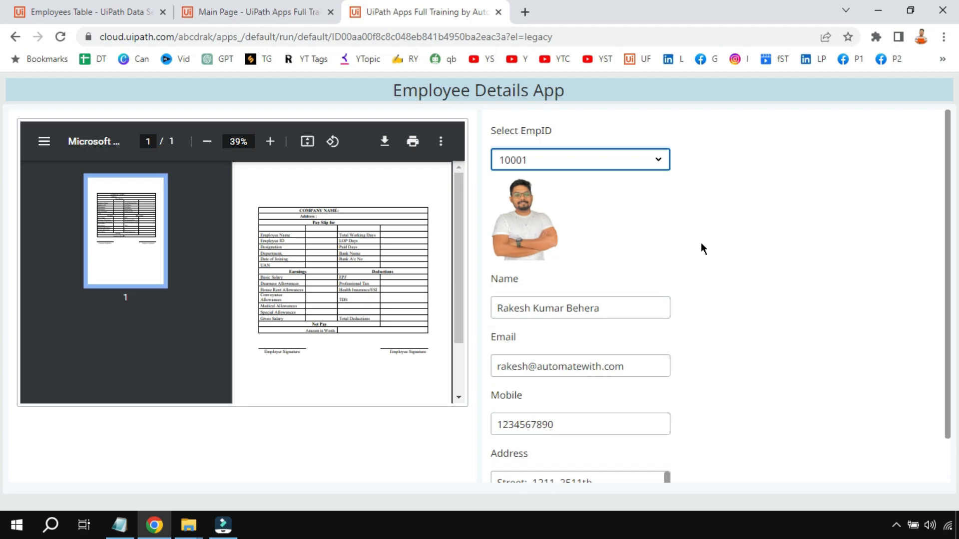
Close the running app and return to the Employee Details App design in App Studio.
left_click(90, 12)
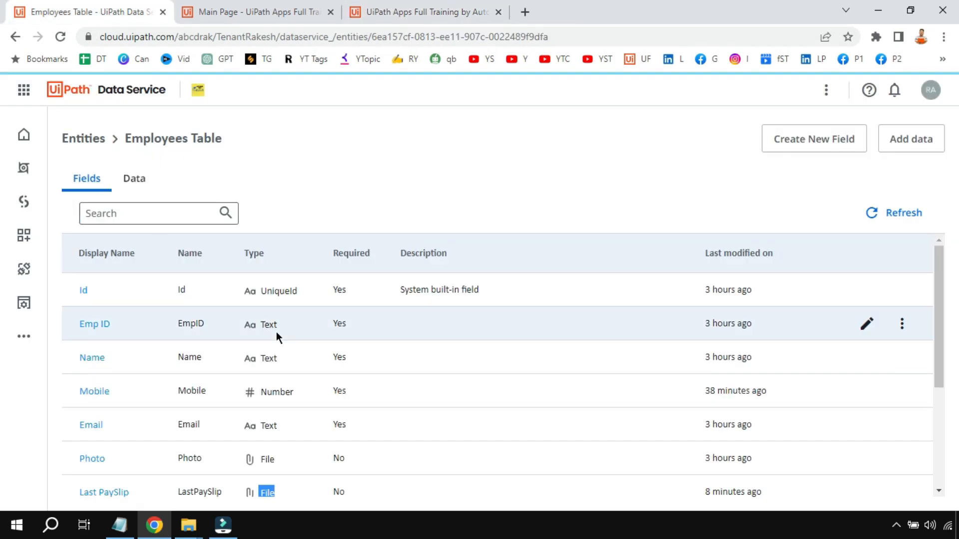
left_click(427, 12)
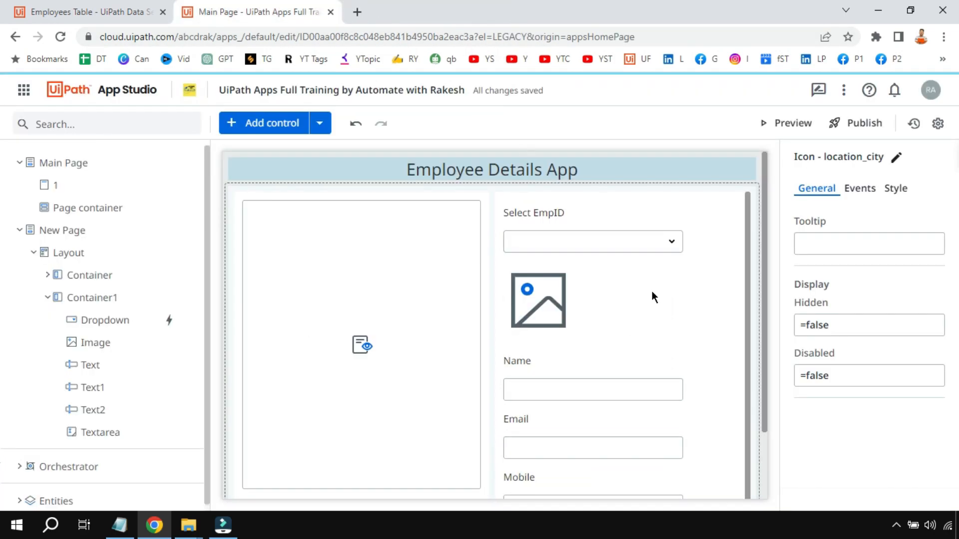
mouse_move(734, 281)
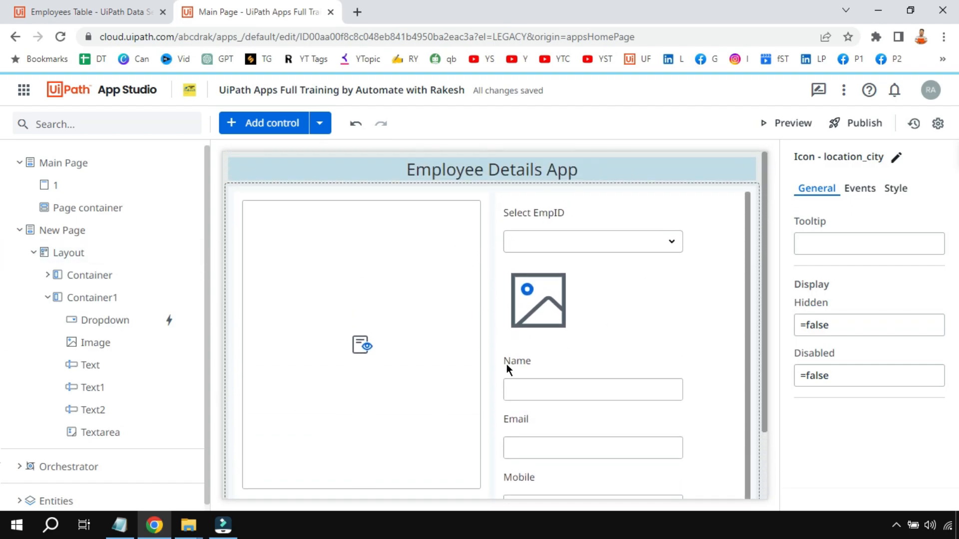
mouse_move(599, 235)
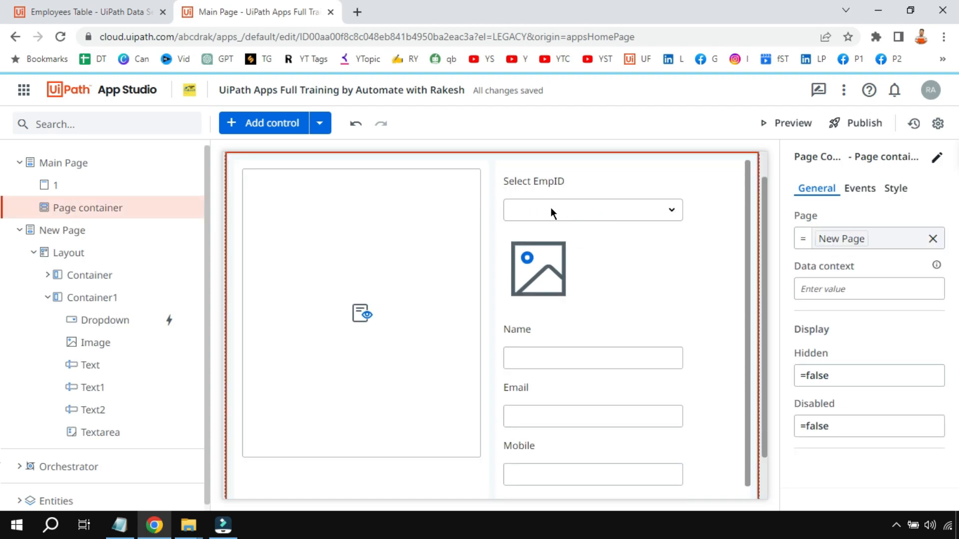
Select New Page's EmpID dropdown and bring up the resources available for its list source.
left_click(61, 230)
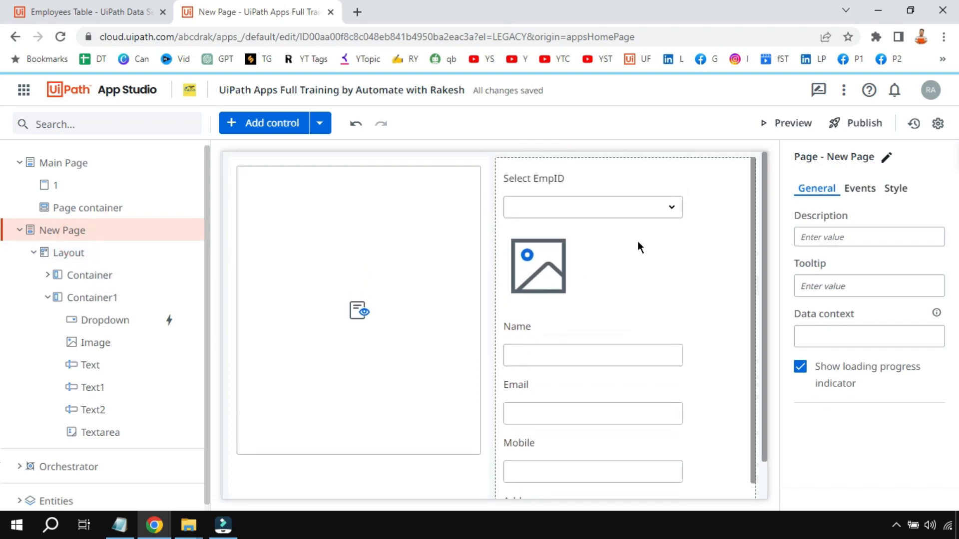
mouse_move(677, 241)
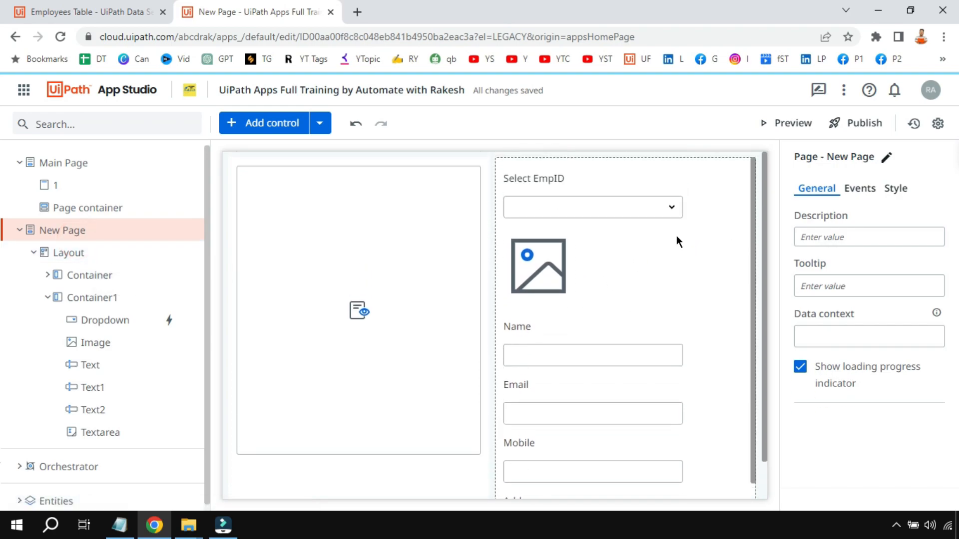
left_click(593, 208)
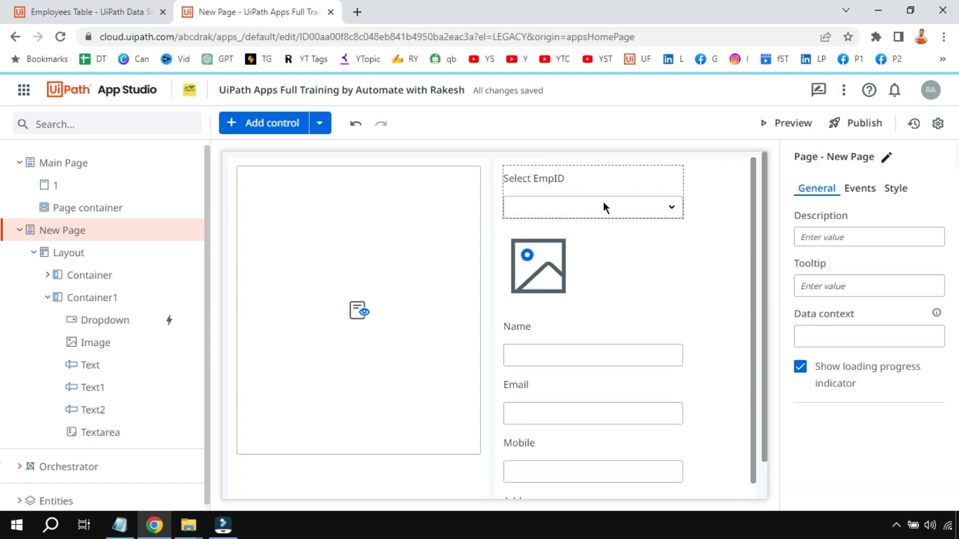
left_click(592, 207)
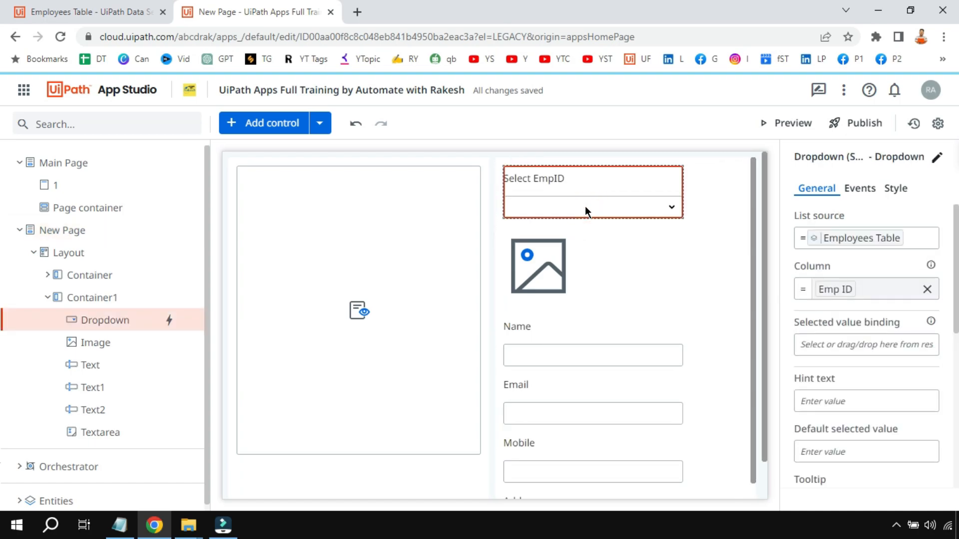
mouse_move(589, 207)
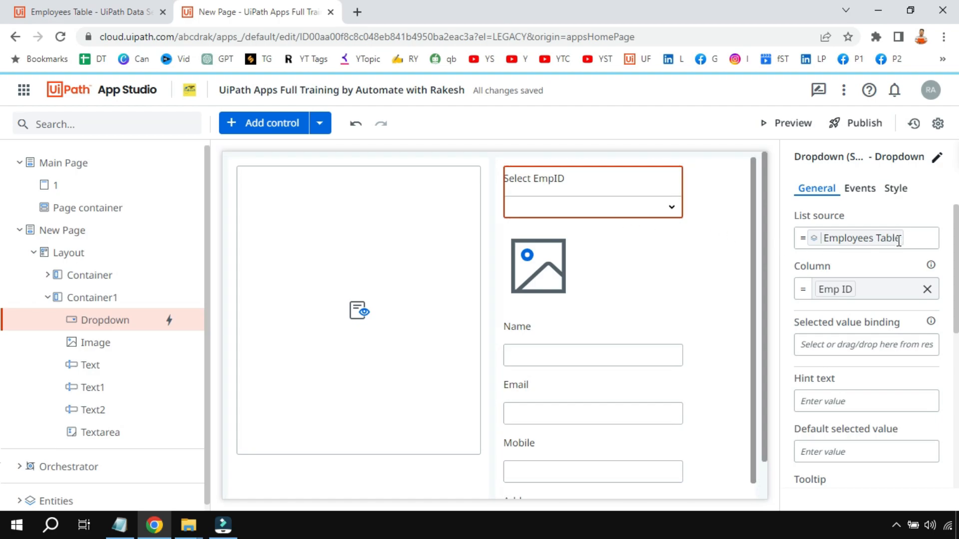
left_click(866, 239)
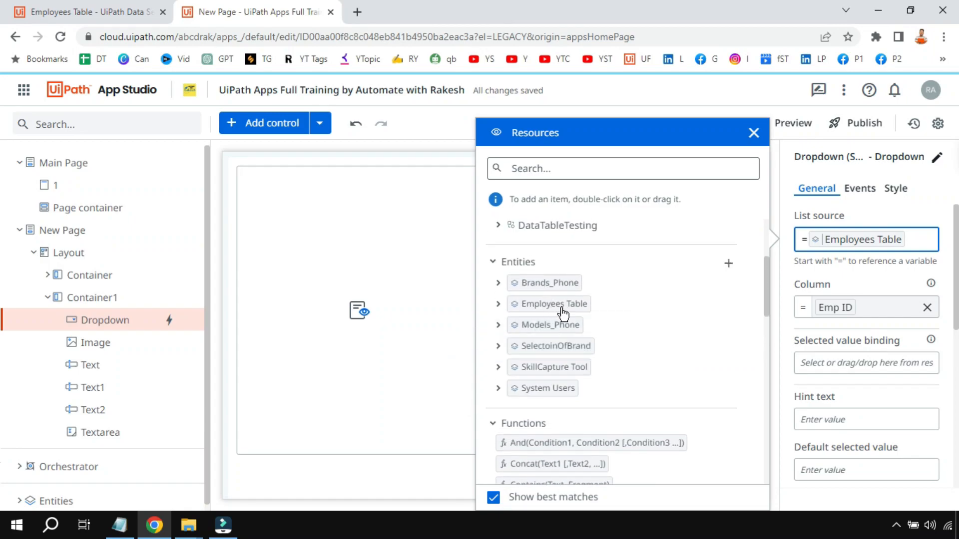
Return to the app design and dismiss the resources list, keeping Employees Table and Emp ID.
left_click(80, 13)
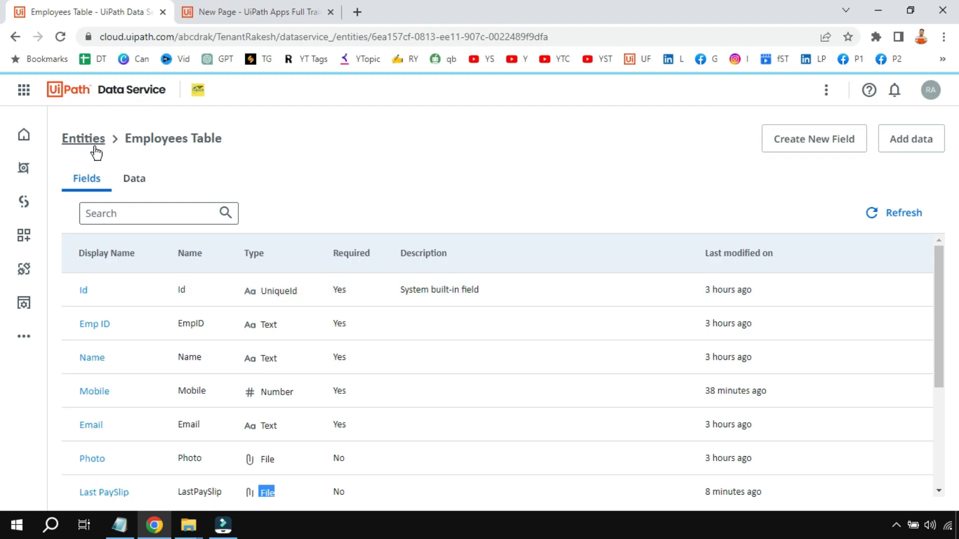
mouse_move(197, 141)
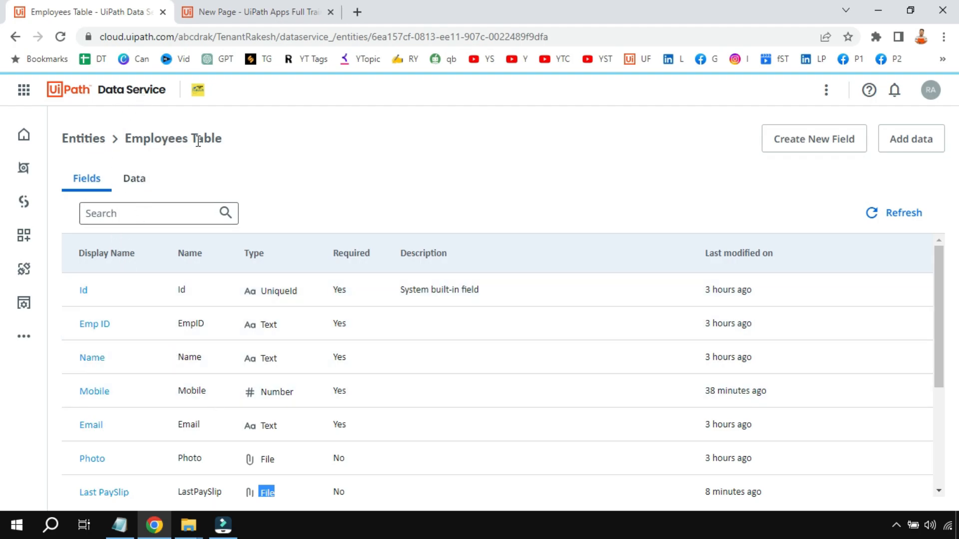
left_click(259, 12)
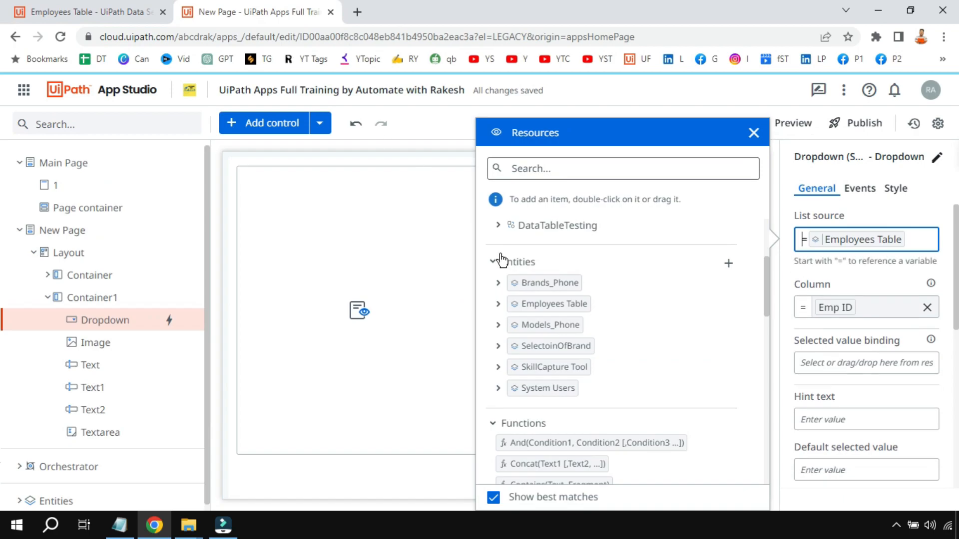
mouse_move(871, 248)
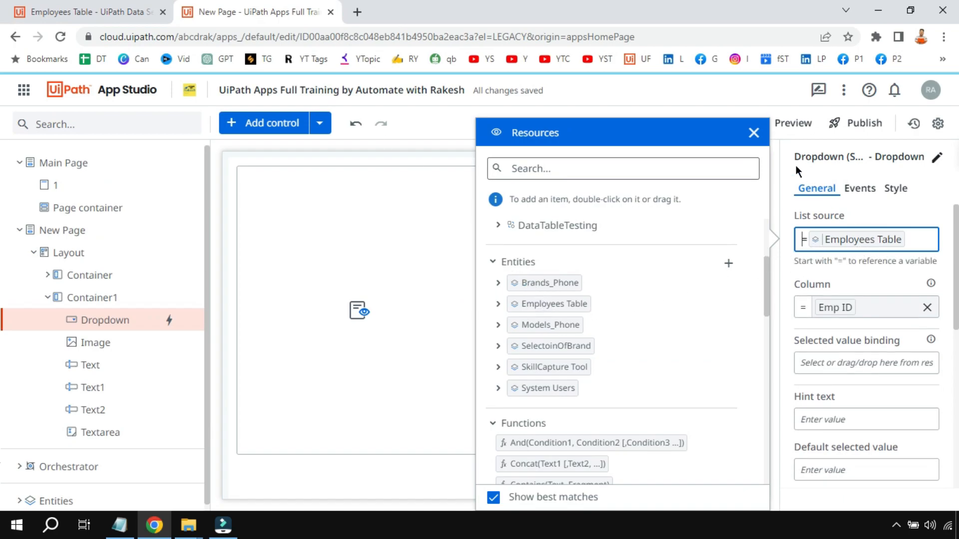
left_click(753, 132)
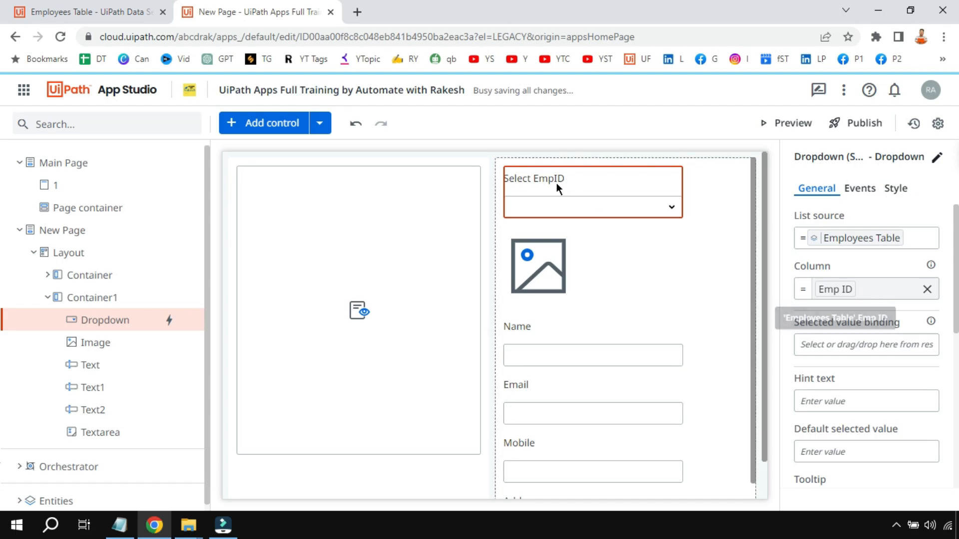
Inspect the dropdown's Column property, then bring up its event settings.
left_click(856, 299)
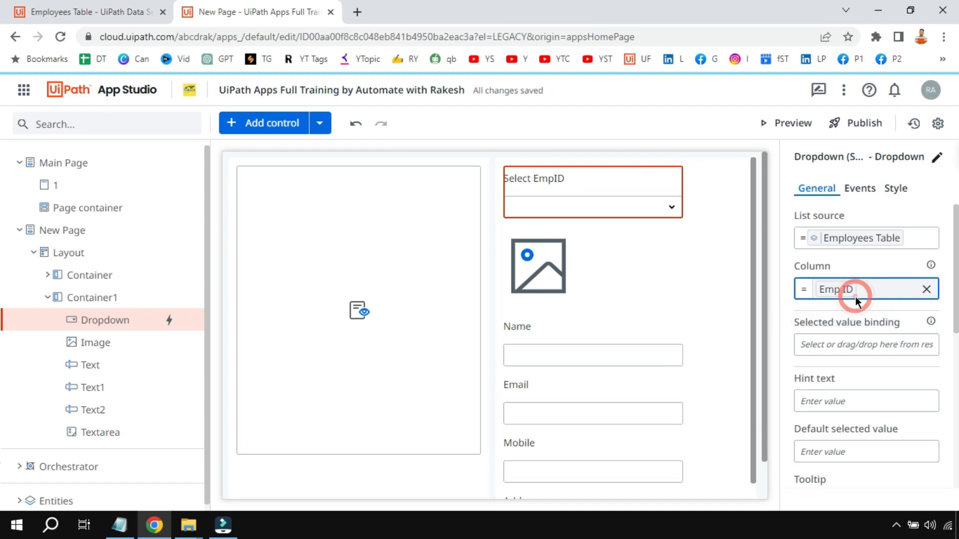
left_click(929, 288)
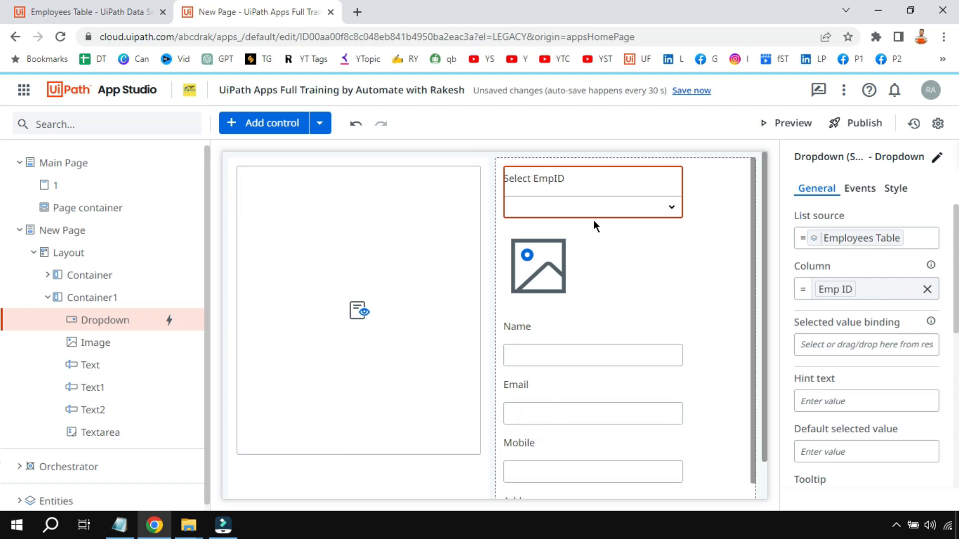
mouse_move(832, 293)
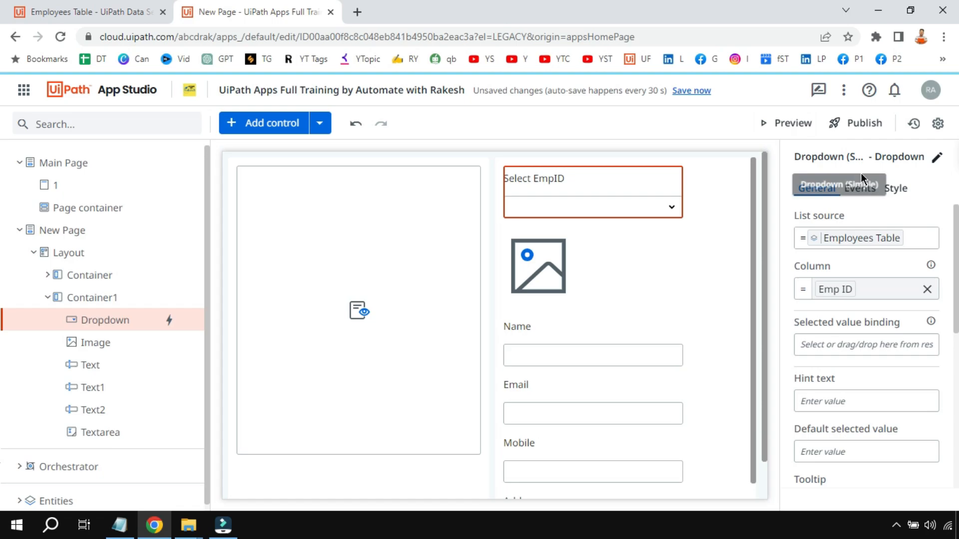
left_click(860, 189)
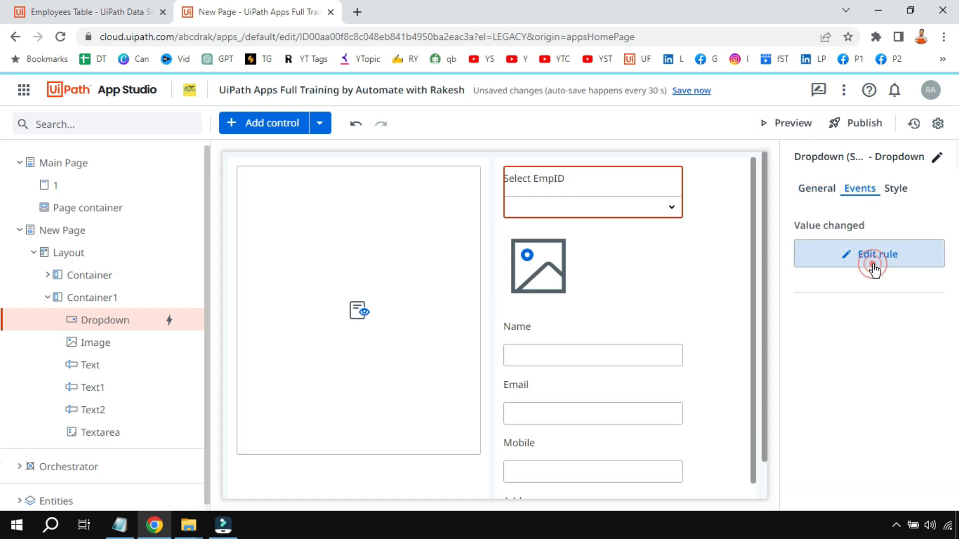
Open the Value changed rule editor and clear the Set Values expression for Name.
left_click(872, 253)
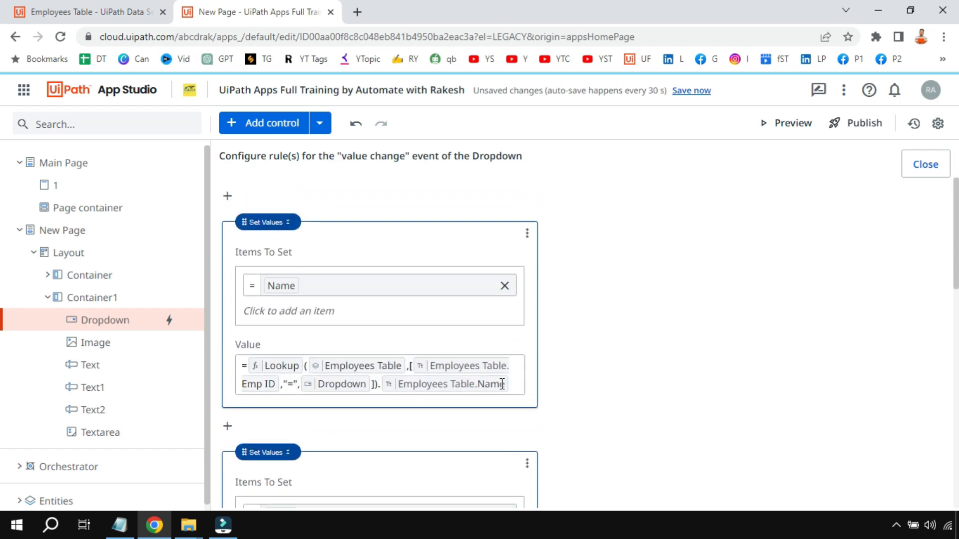
left_click(508, 385)
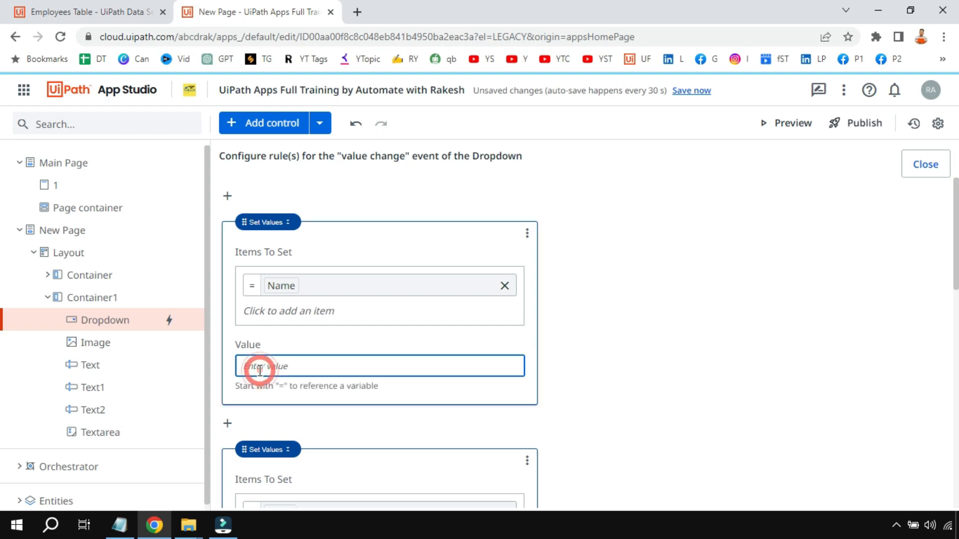
Build Name's value as Lookup(Employees Table, Emp ID = Dropdown.SelectedValue).
type("=lo")
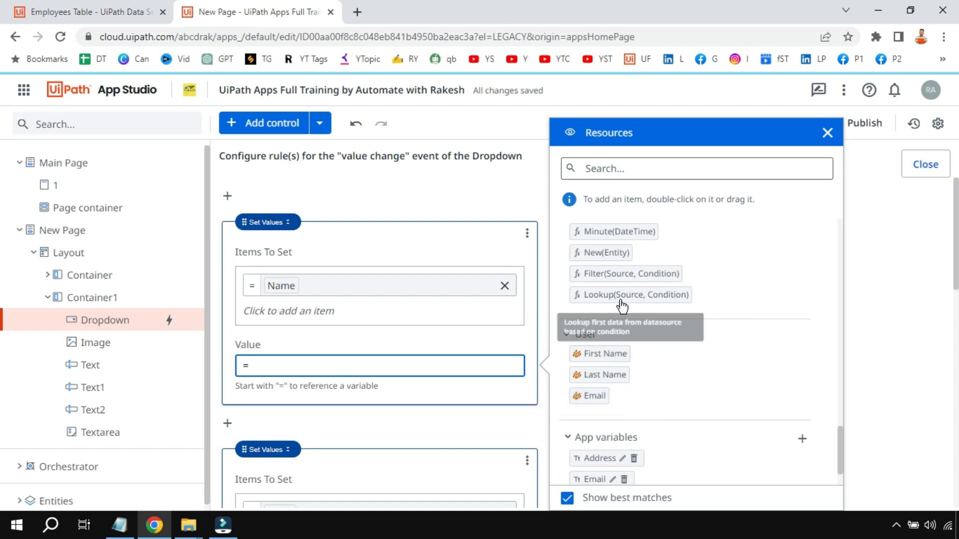
double_click(631, 295)
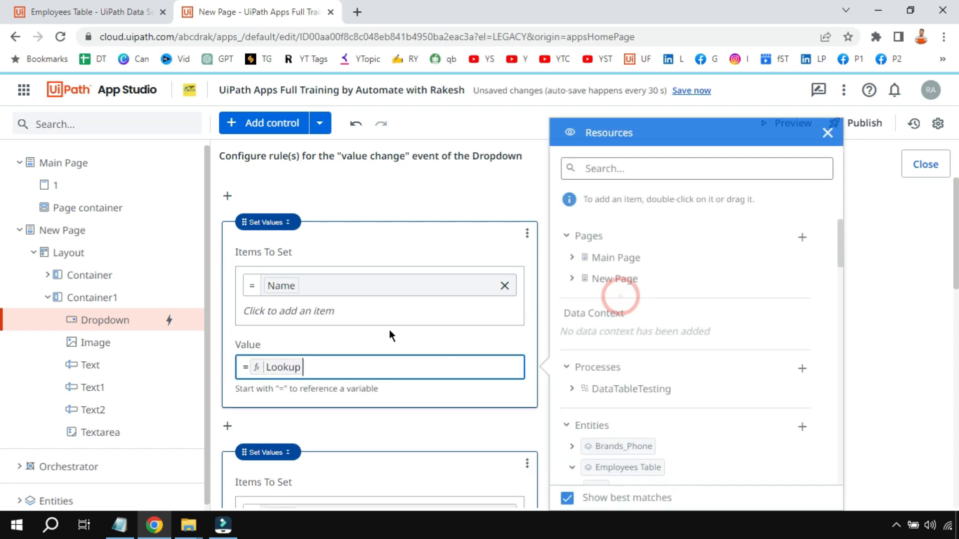
type("()")
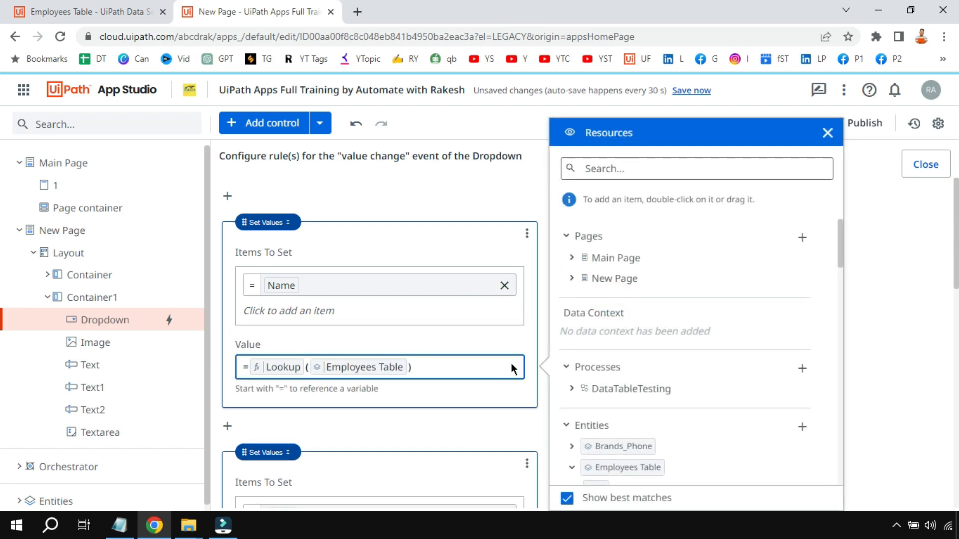
type(",")
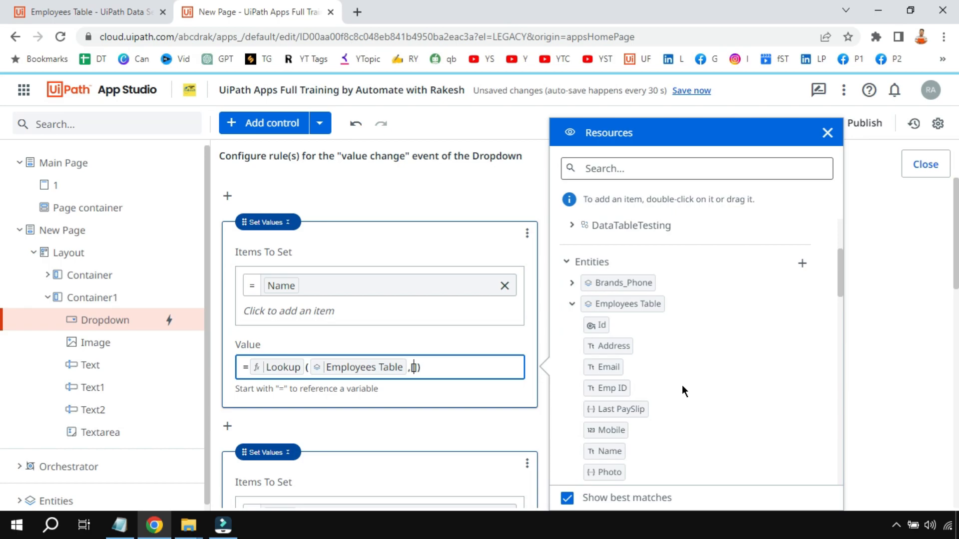
scroll("down", 3)
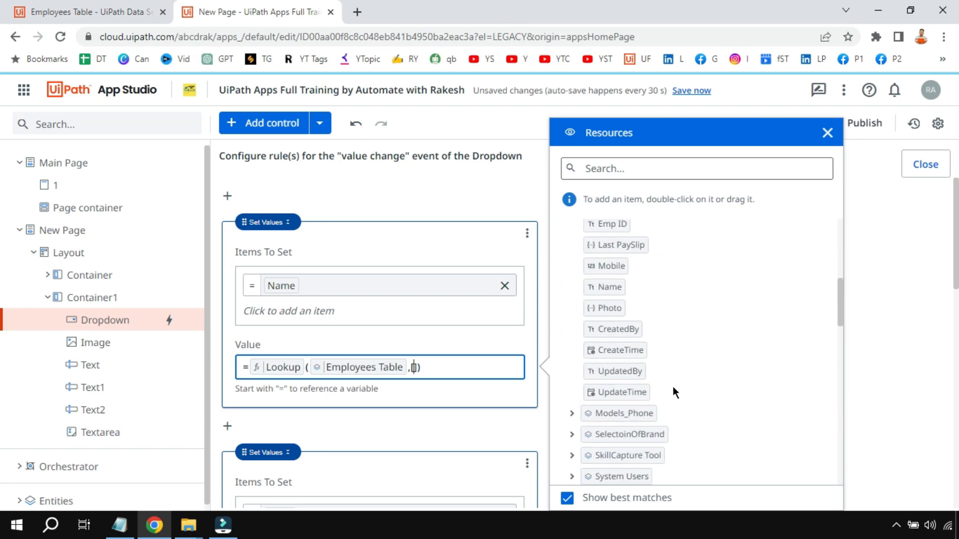
mouse_move(660, 291)
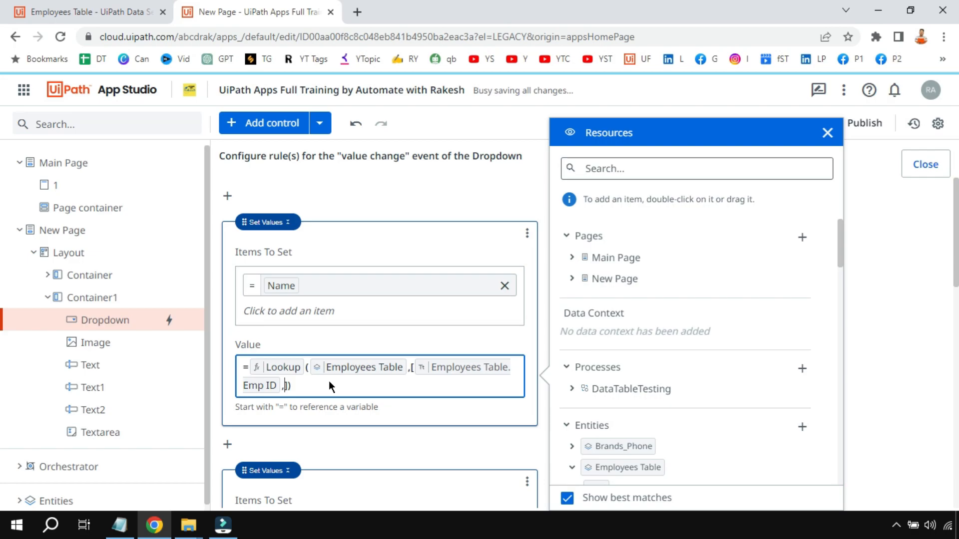
type("\"\"")
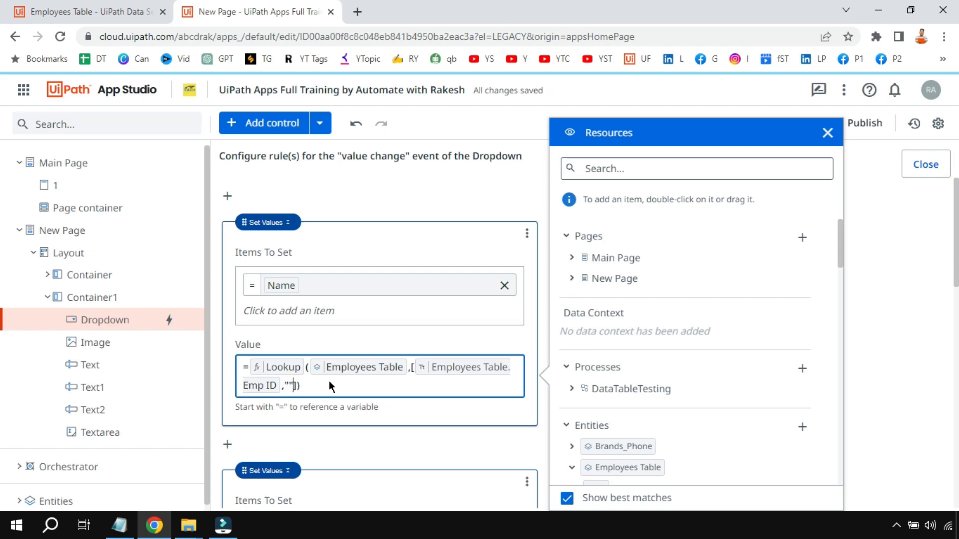
type("=")
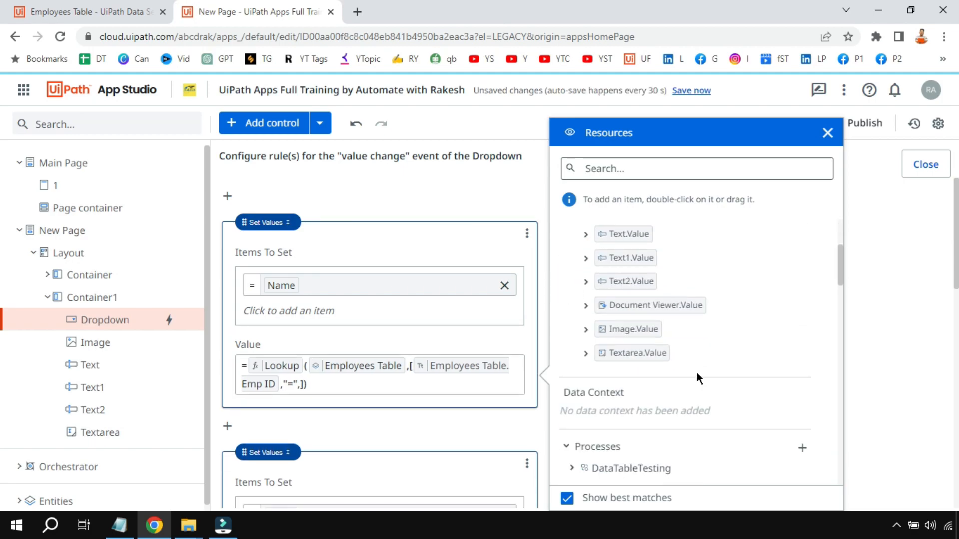
mouse_move(648, 315)
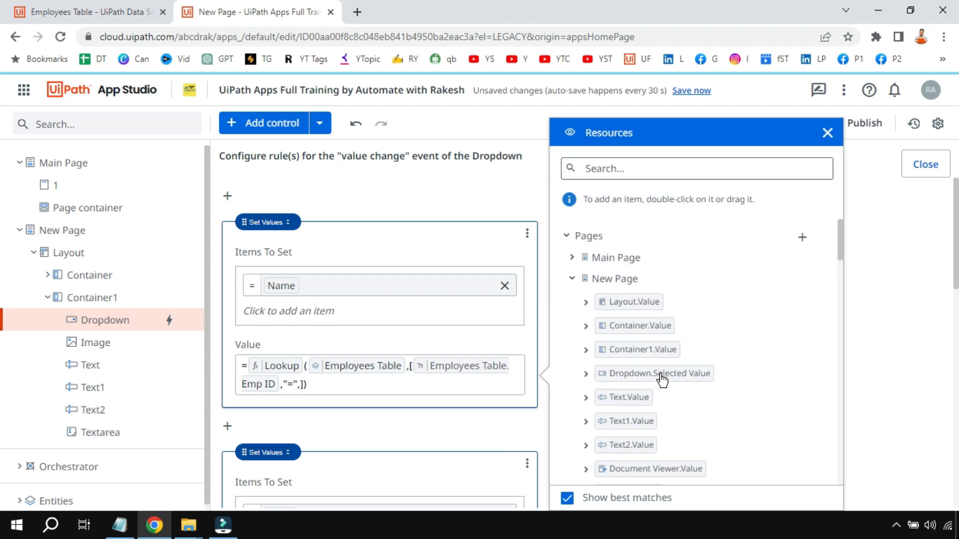
double_click(659, 373)
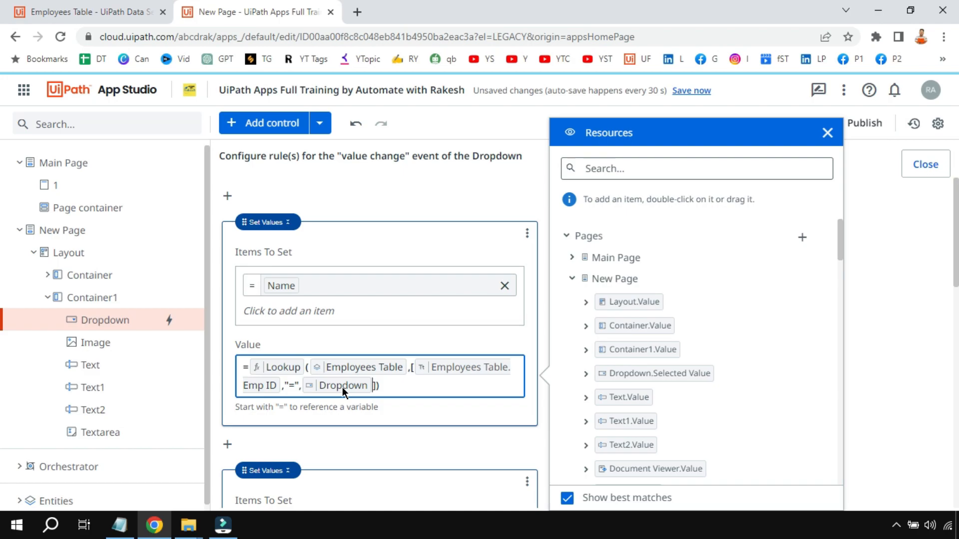
mouse_move(459, 377)
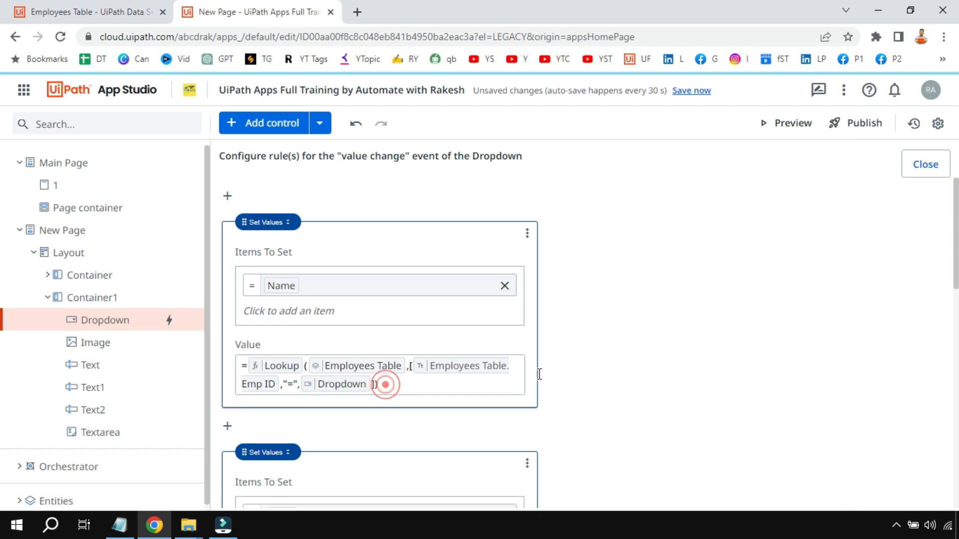
left_click(386, 385)
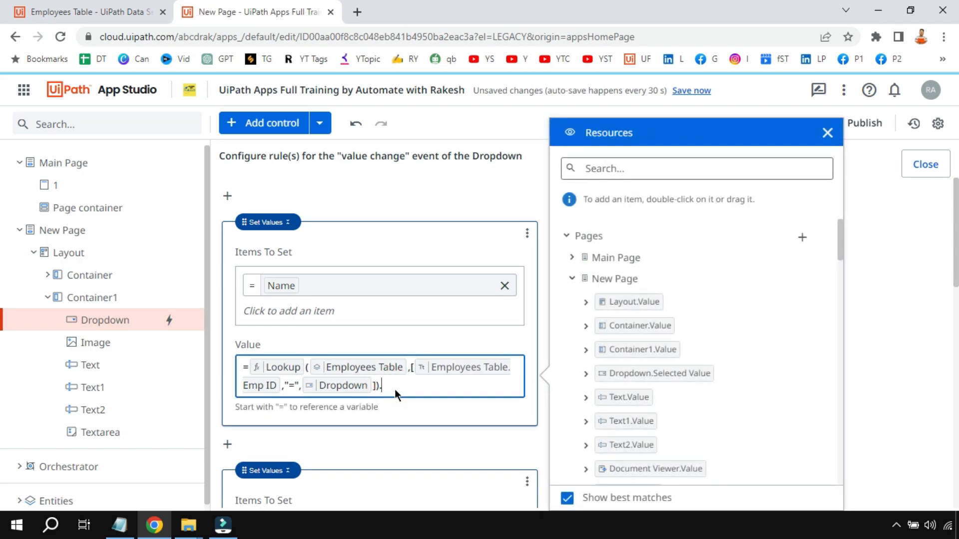
mouse_move(694, 377)
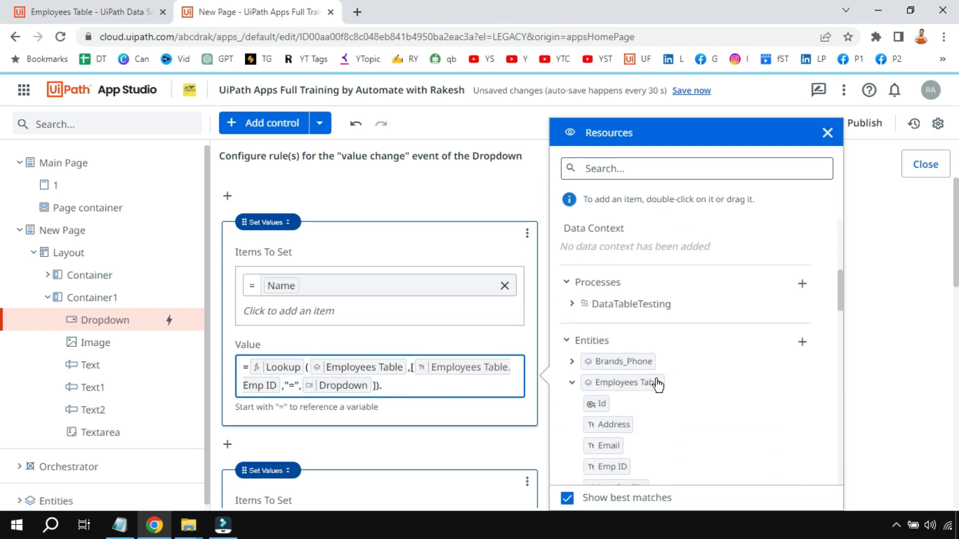
Check the Set Values item ending in Employees Table.Name, then close the rule editor.
scroll("down", 3)
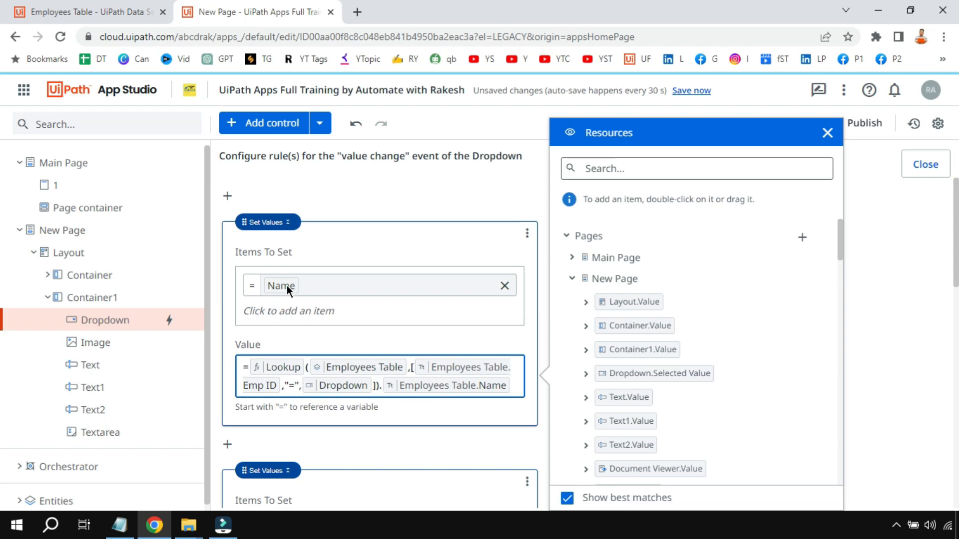
left_click(827, 133)
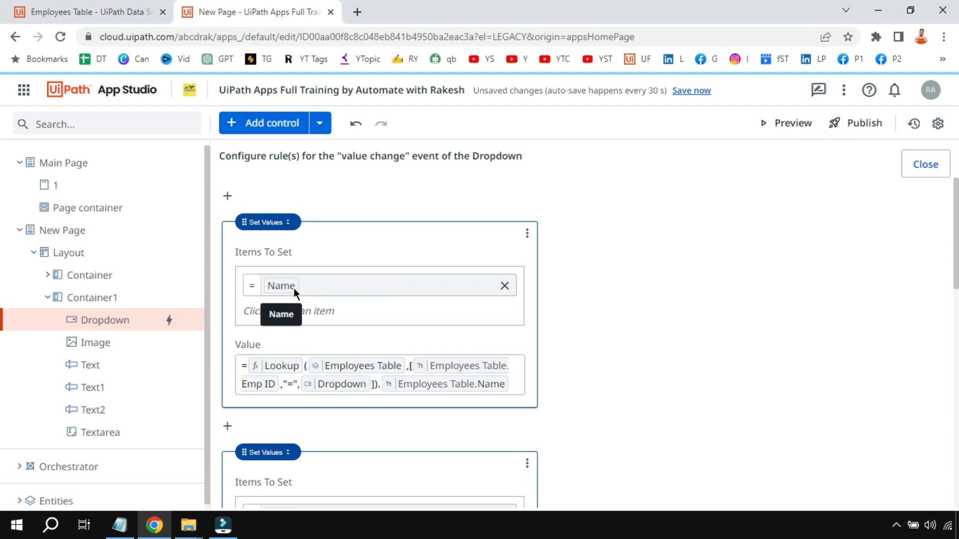
left_click(925, 164)
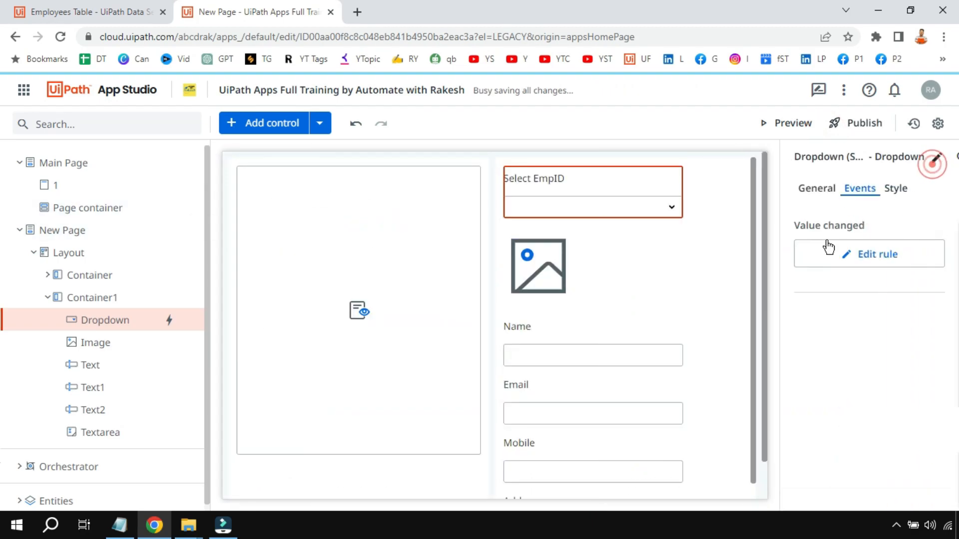
Verify in General properties that the Name text box's Value binding shows Name.
left_click(593, 355)
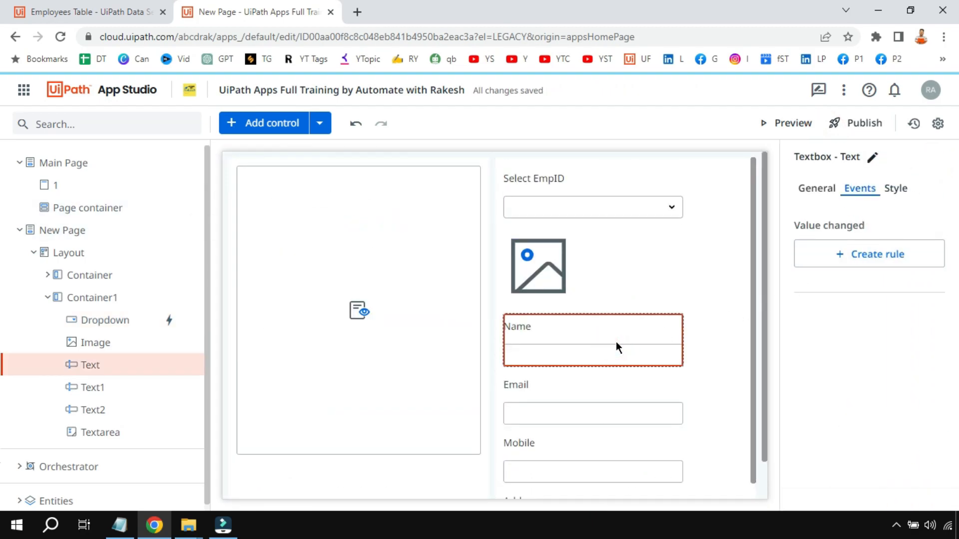
left_click(817, 189)
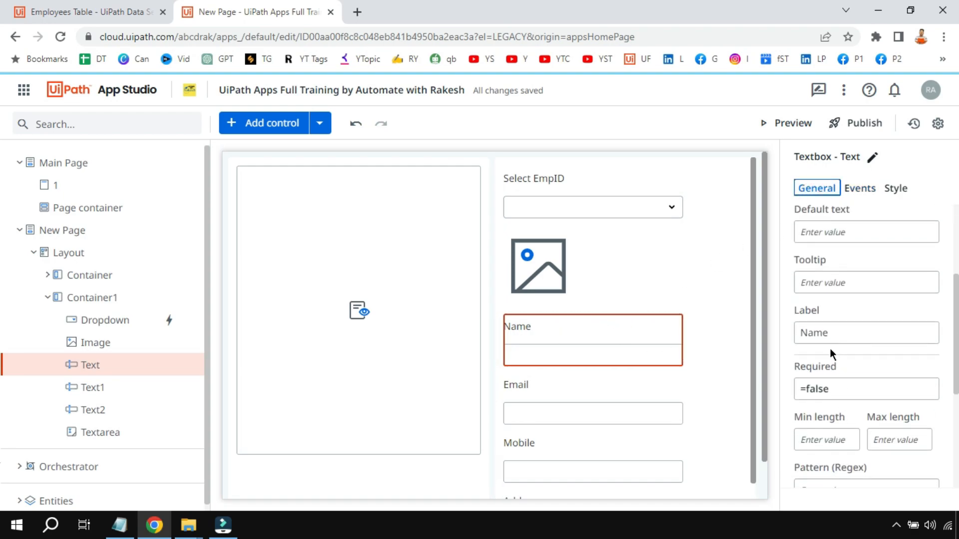
left_click(612, 345)
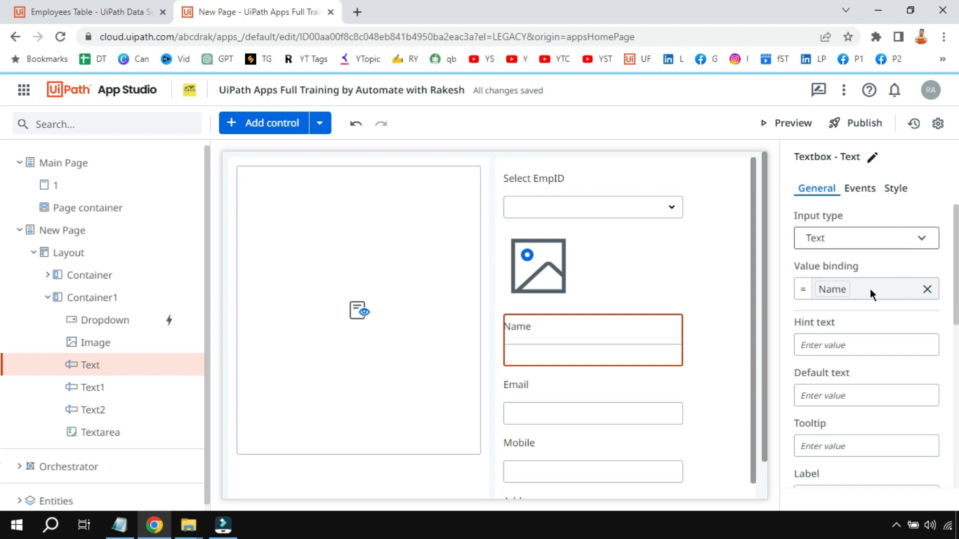
mouse_move(851, 297)
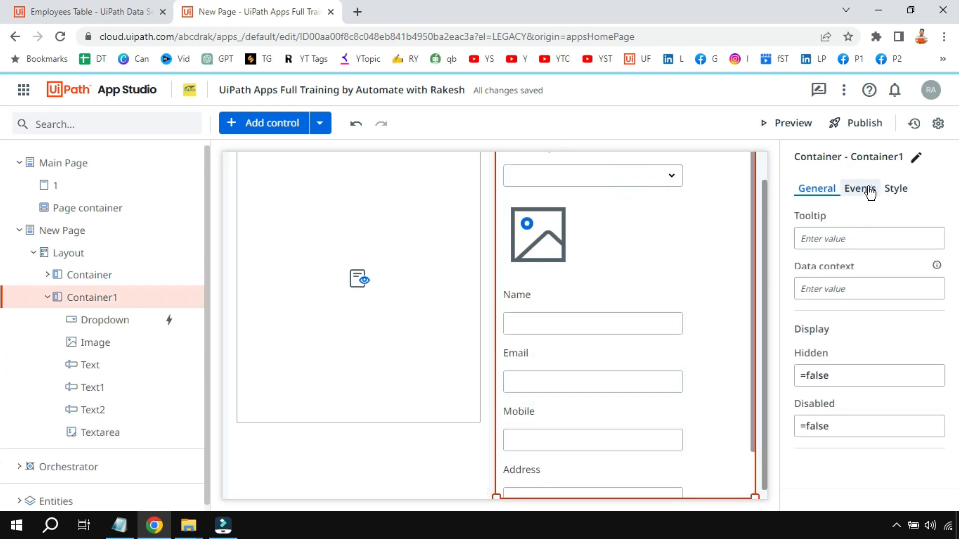
Reopen the EmpID dropdown's Value changed rule showing Name set via Employees Table Lookup.
left_click(860, 188)
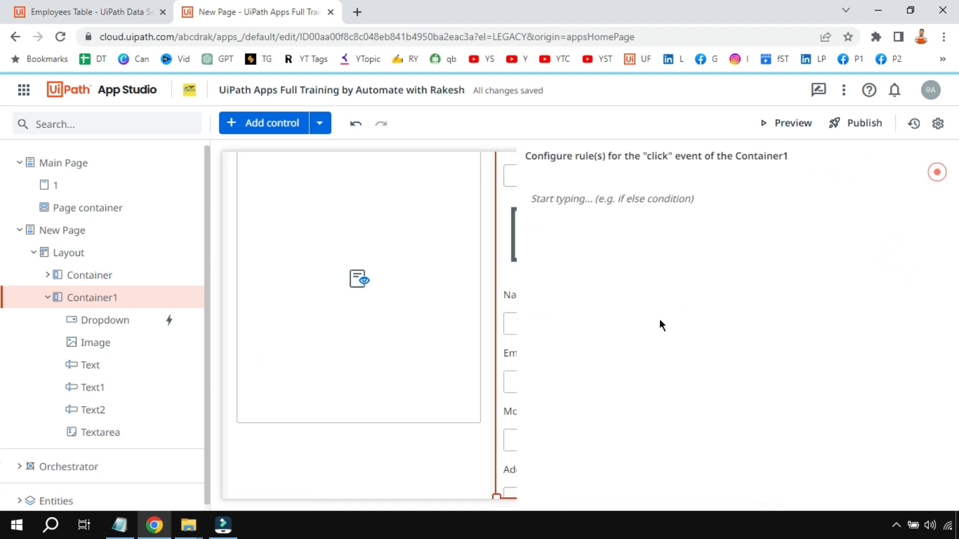
left_click(104, 320)
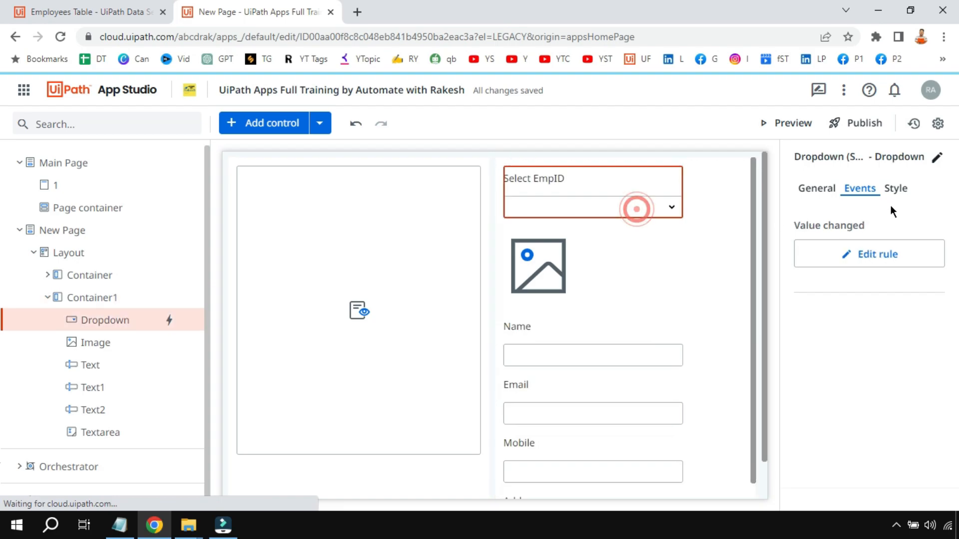
left_click(869, 254)
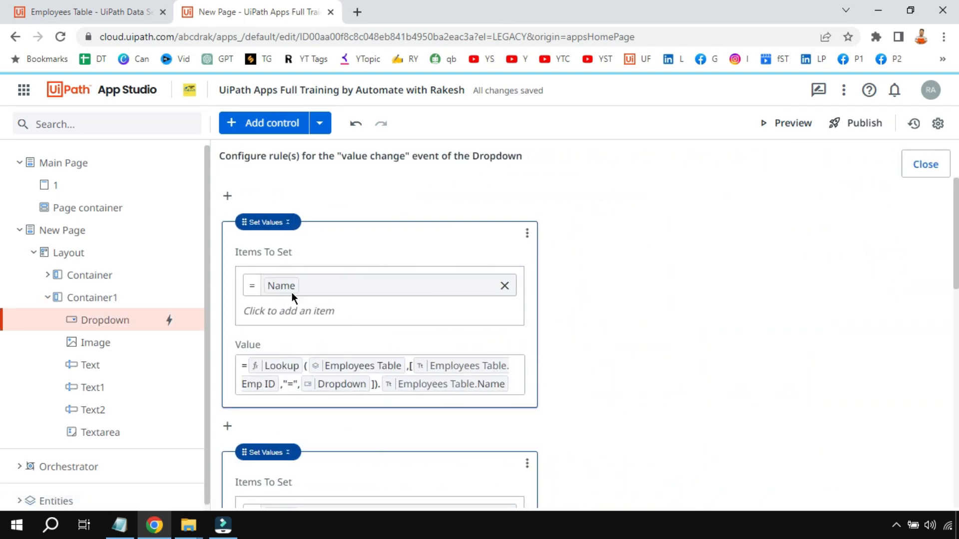
Review the Email, Mobile and Address Employees Table Lookup rules, then close the editor.
scroll("down", 3)
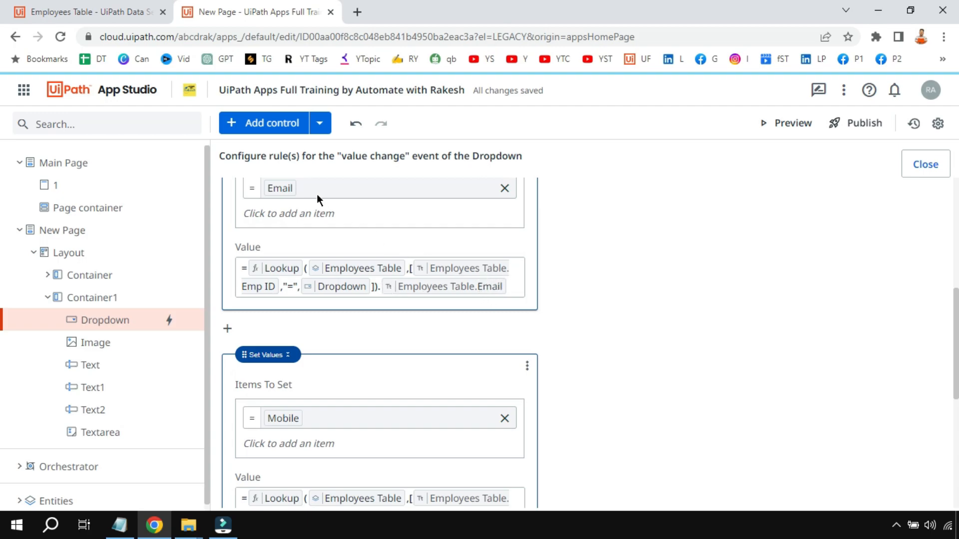
mouse_move(288, 190)
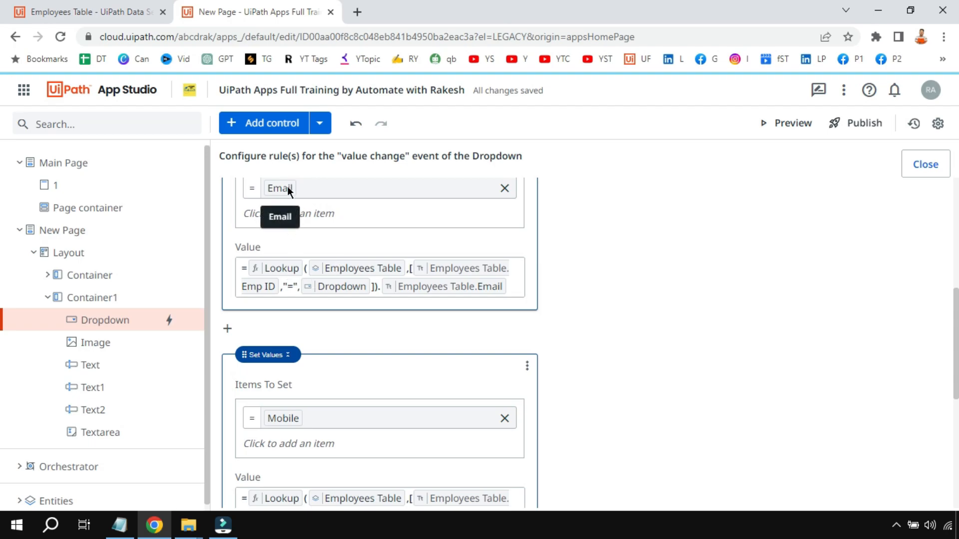
scroll("down", 3)
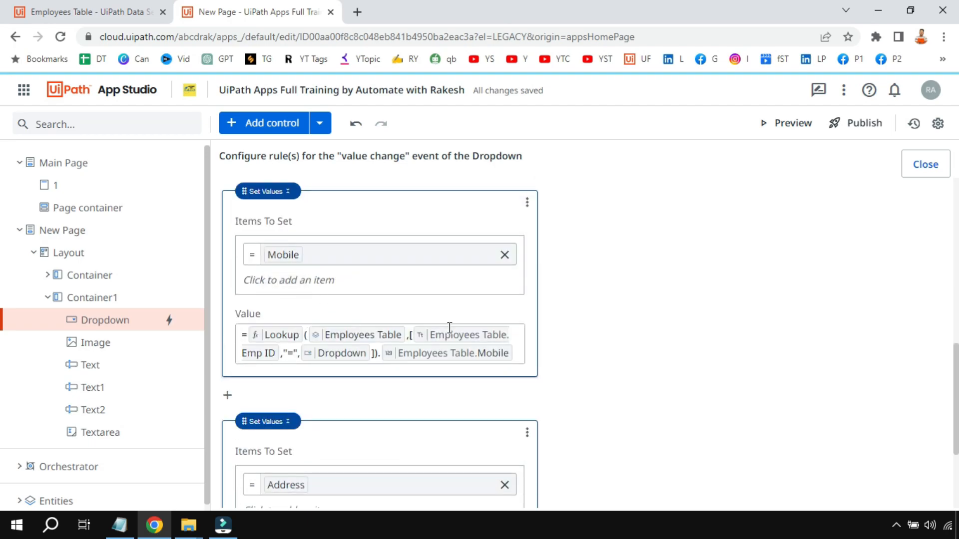
scroll("down", 3)
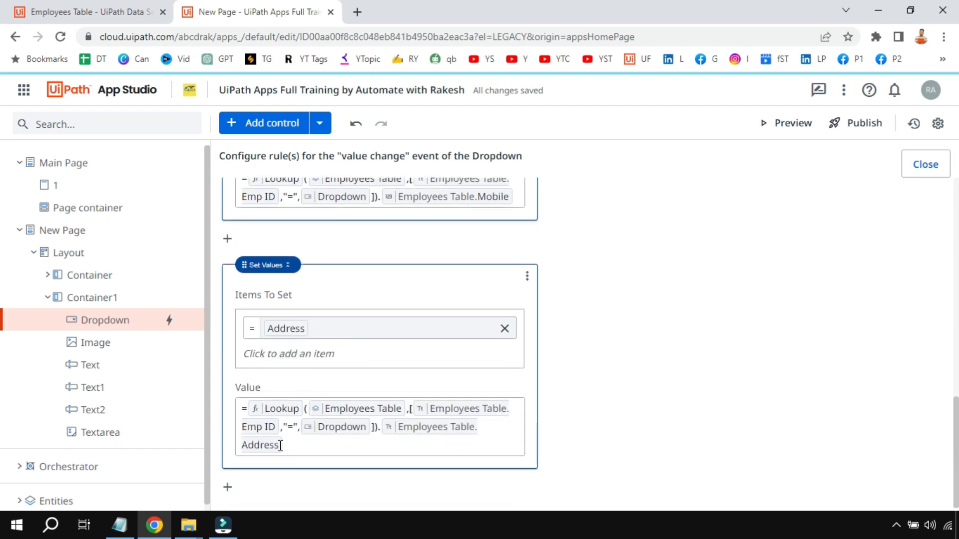
mouse_move(681, 228)
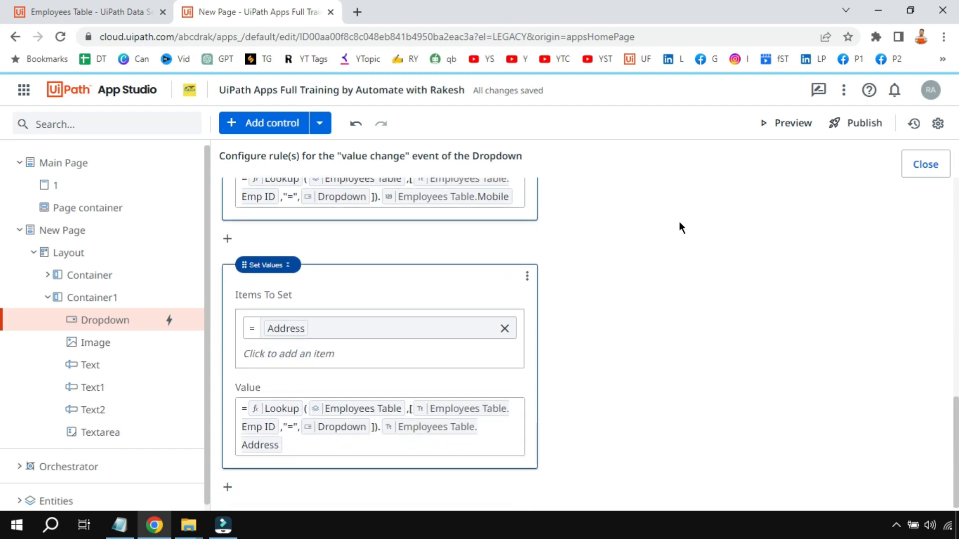
left_click(926, 164)
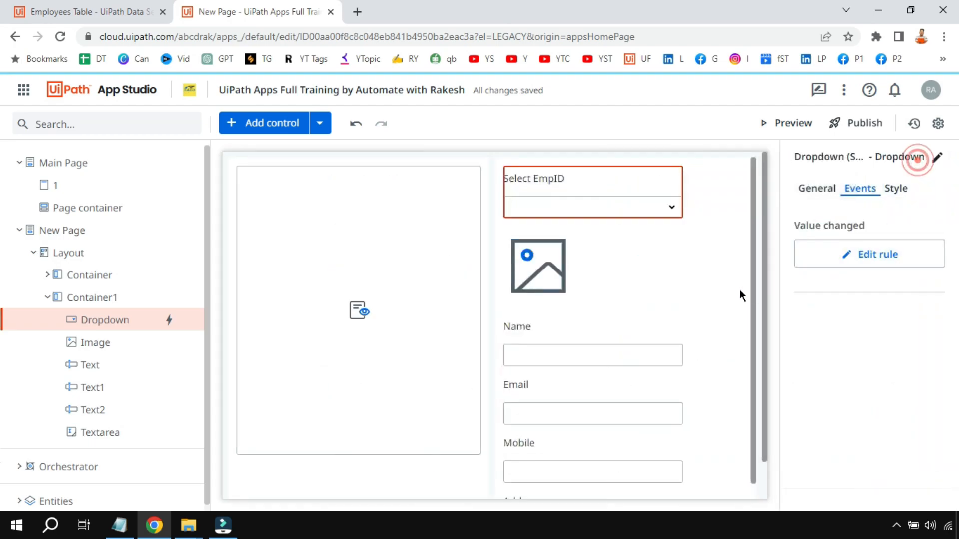
Check the Value bindings of the Email, Mobile and Address fields.
left_click(631, 397)
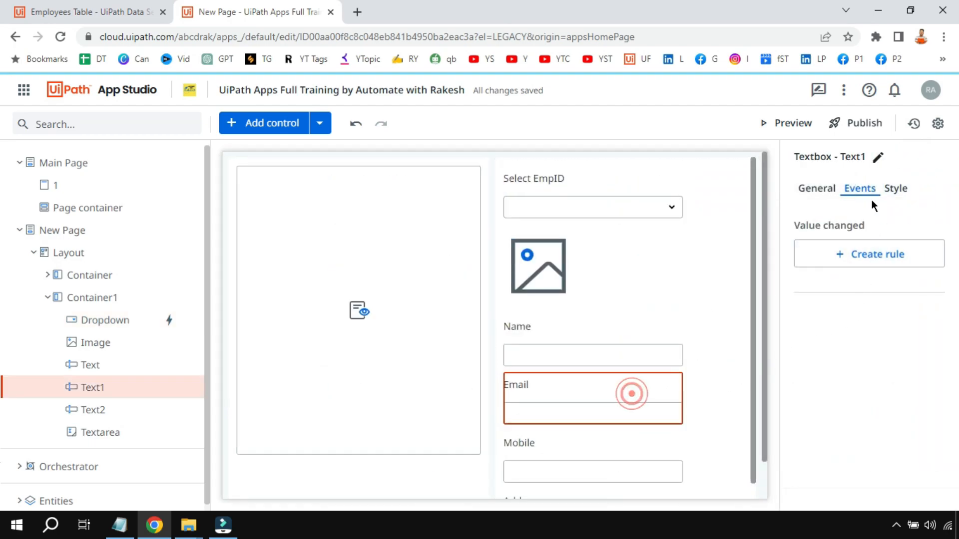
left_click(816, 188)
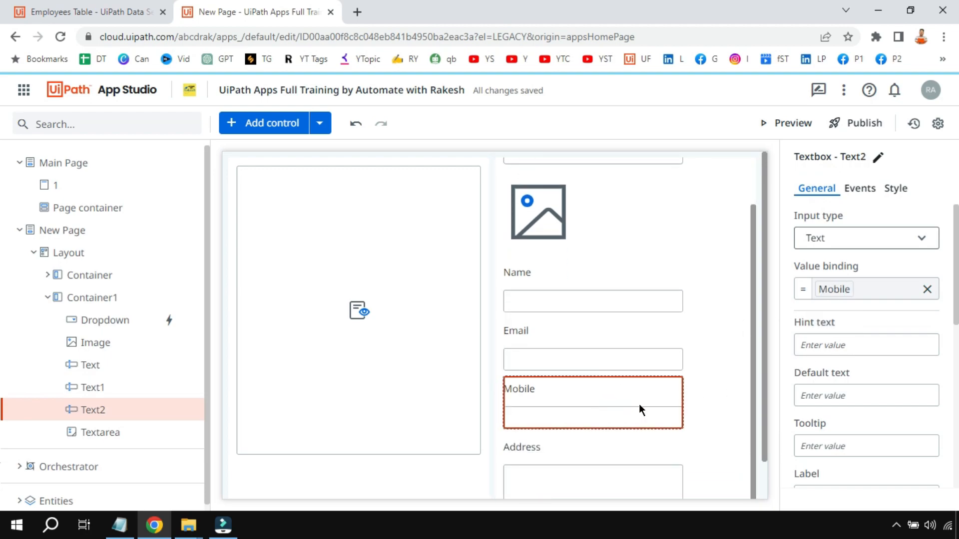
left_click(99, 432)
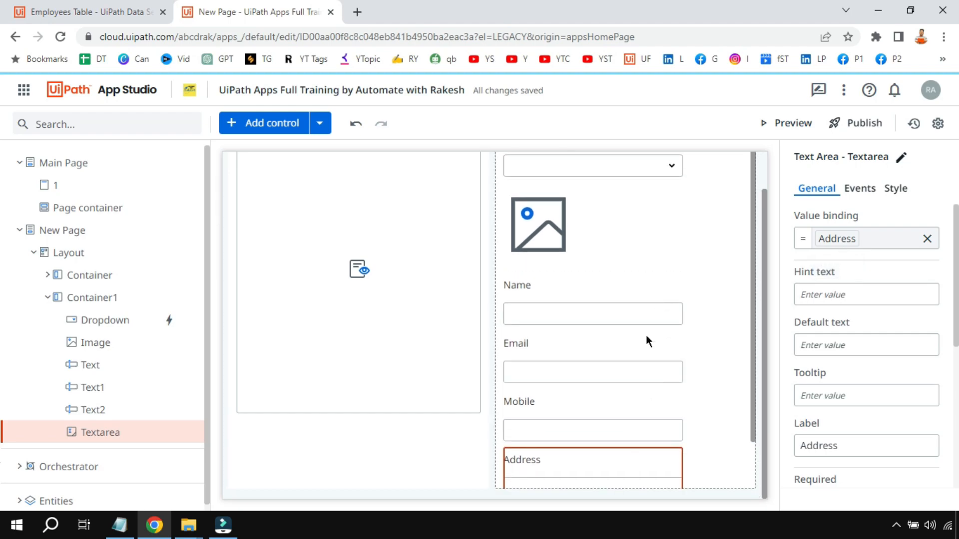
mouse_move(634, 474)
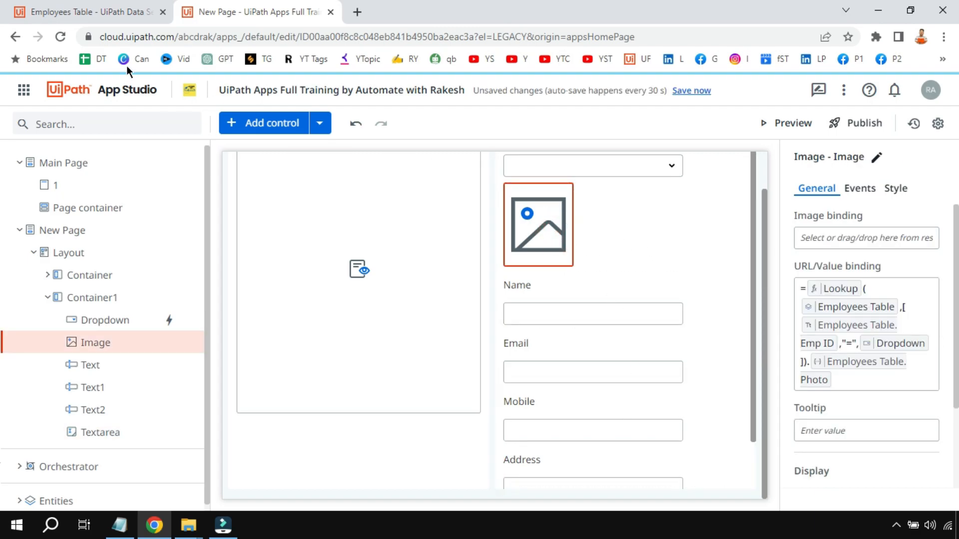
Switch to the Employees Table in Data Service after confirming the image's Photo Lookup.
left_click(75, 12)
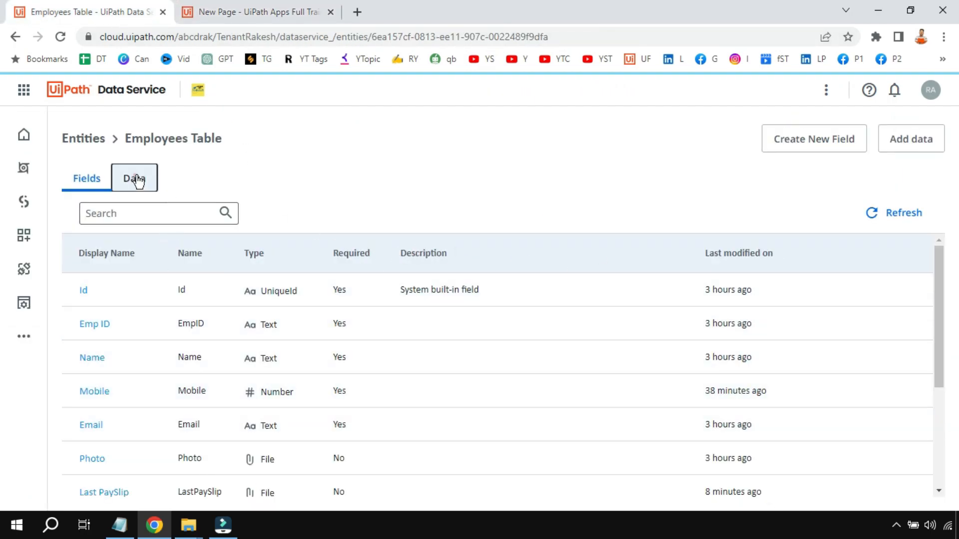
Show the Employees Table data grid listing both employee records.
left_click(134, 177)
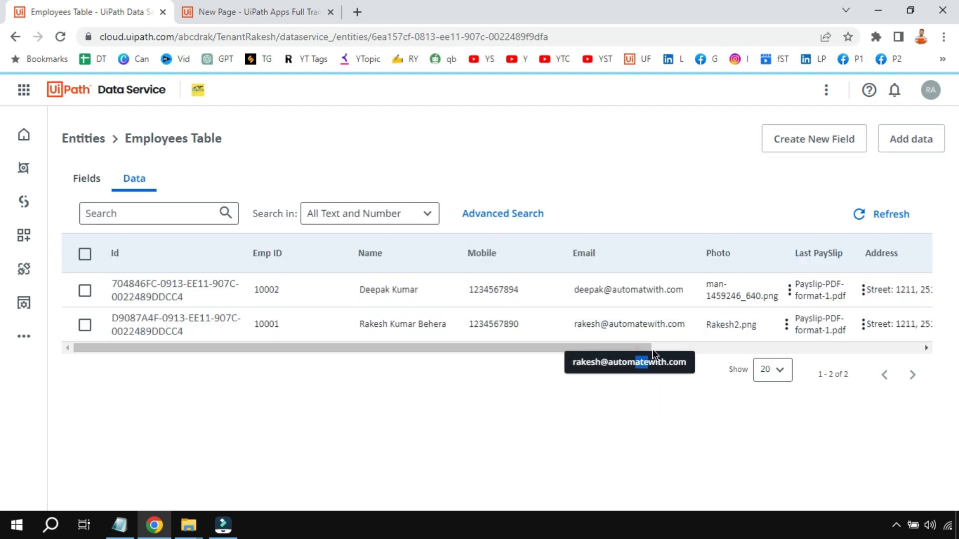
mouse_move(638, 358)
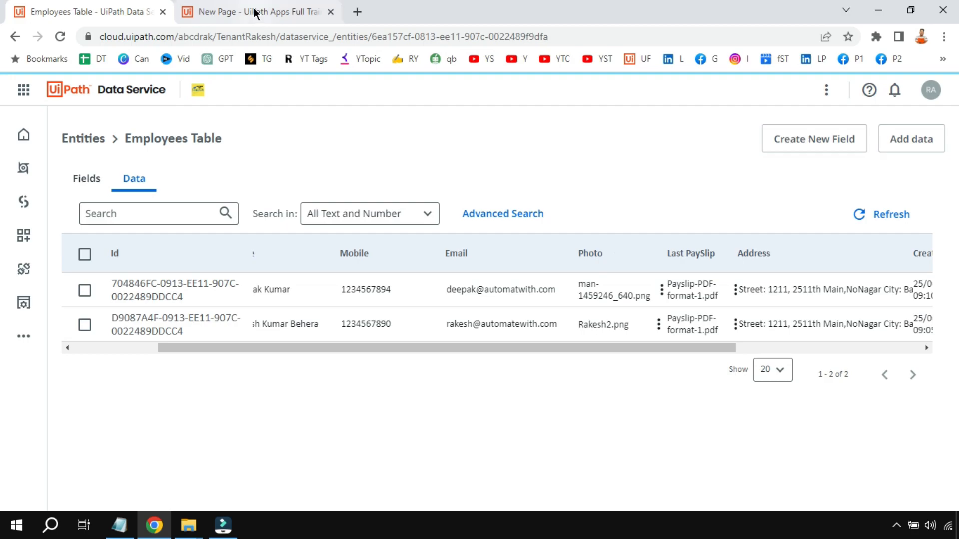
Size the employee image to 100 px wide by 120 px high.
left_click(254, 11)
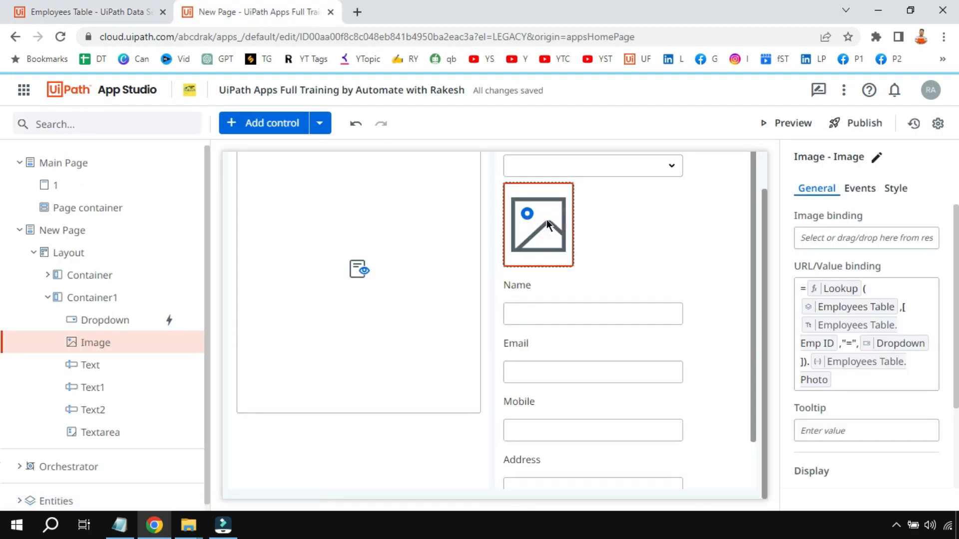
left_click(896, 188)
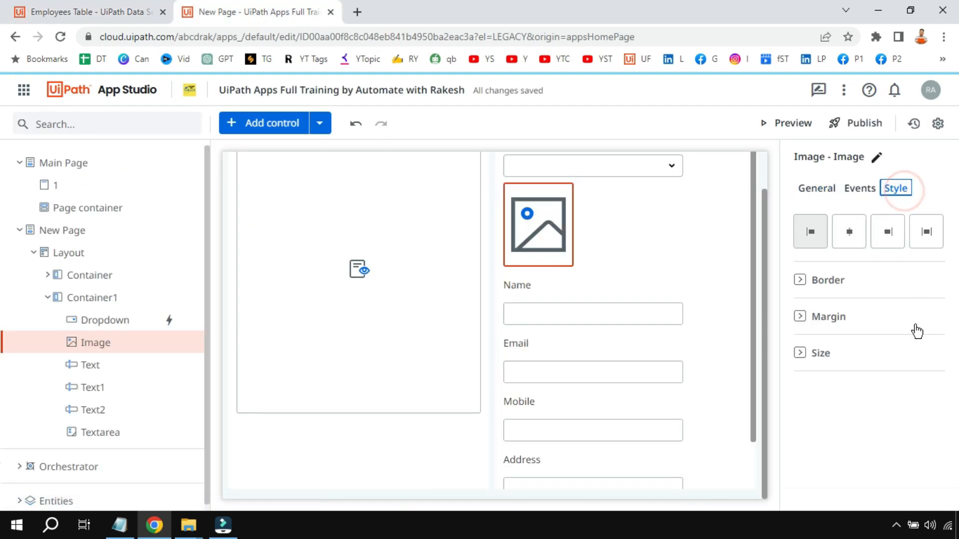
left_click(800, 353)
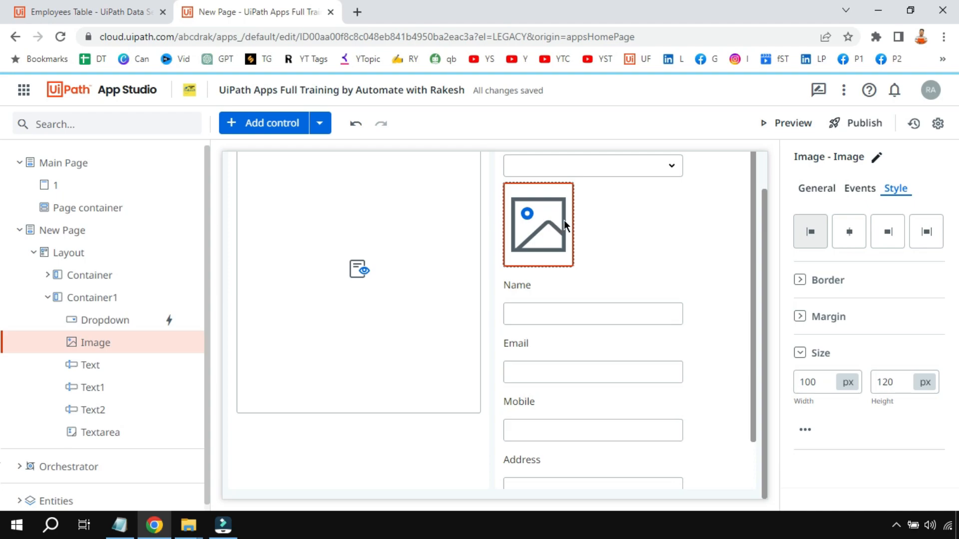
mouse_move(561, 235)
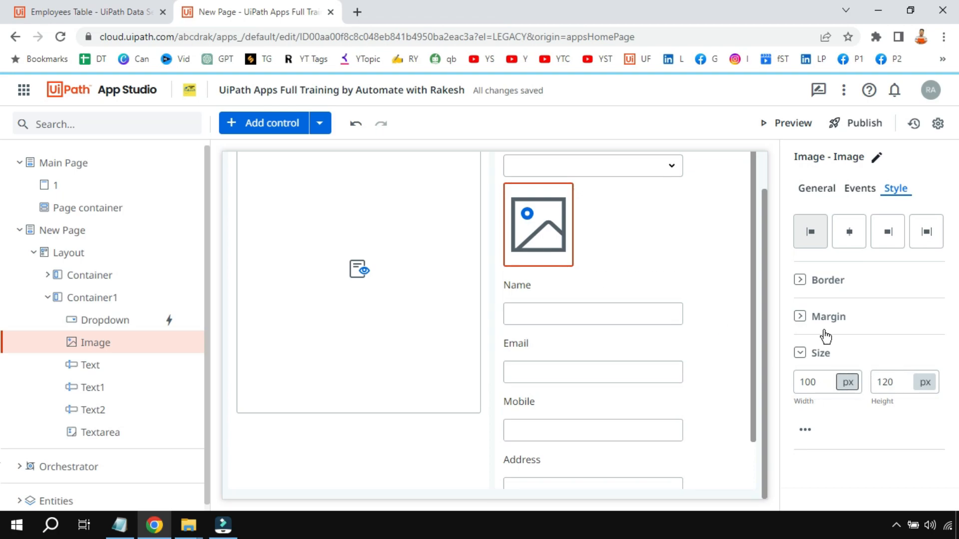
Bind the image to Lookup(Employees Table).Photo and the document viewer to Last PaySlip.
left_click(817, 188)
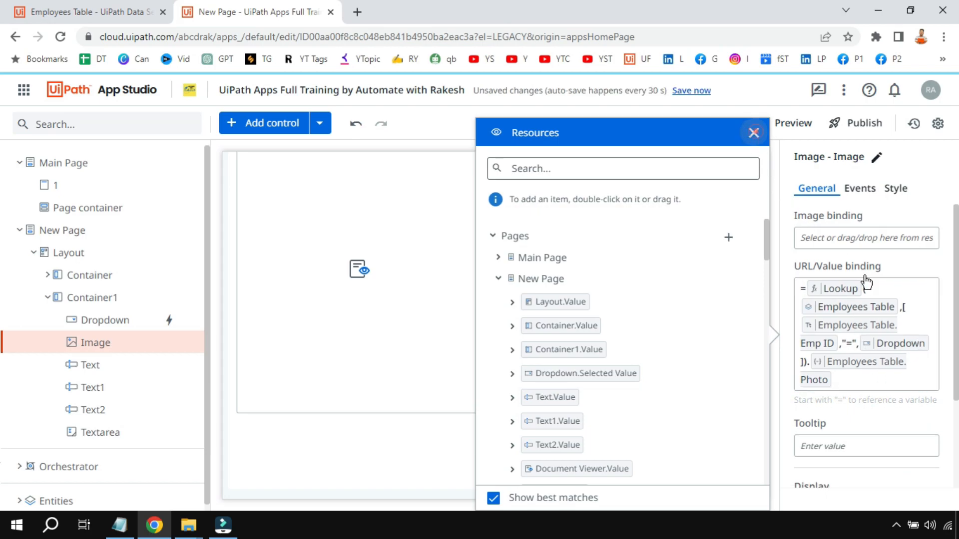
left_click(754, 132)
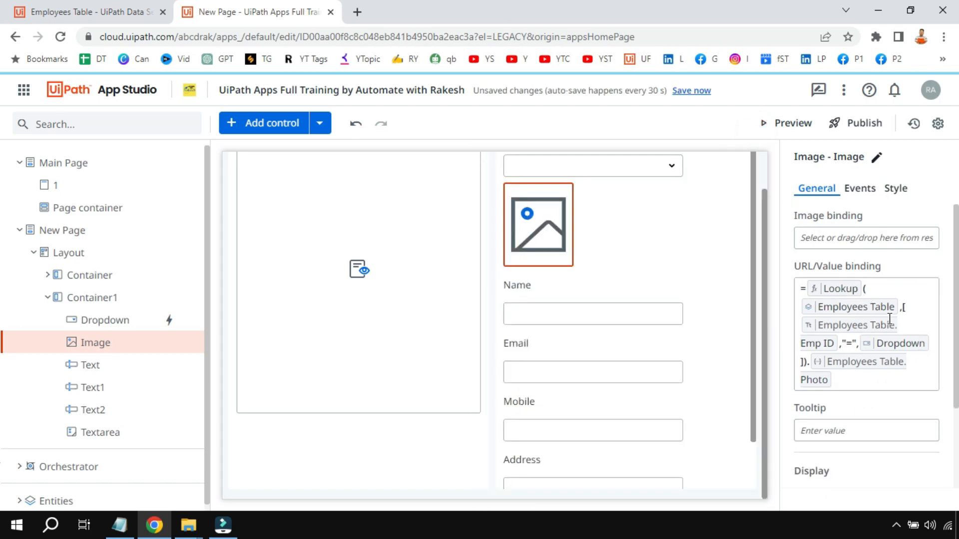
mouse_move(853, 348)
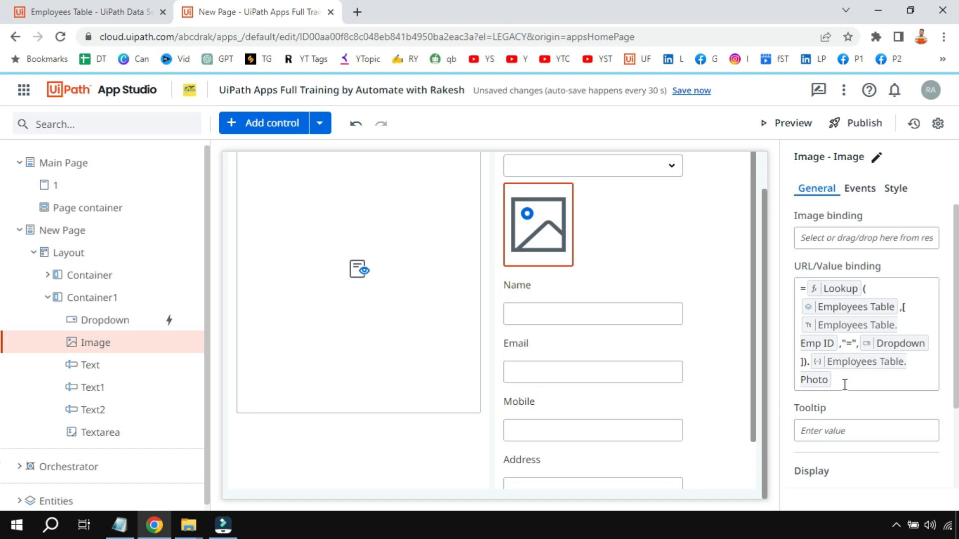
left_click(850, 384)
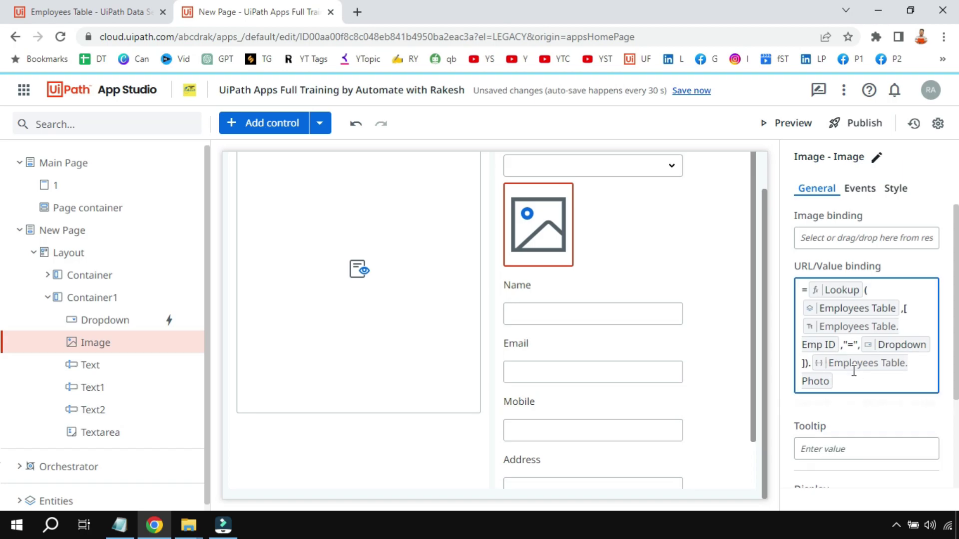
left_click(817, 381)
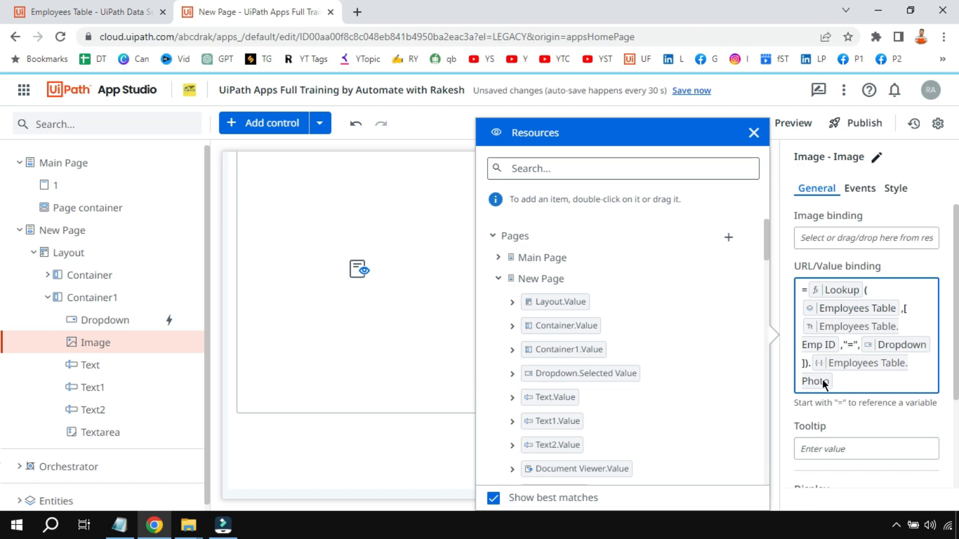
left_click(753, 132)
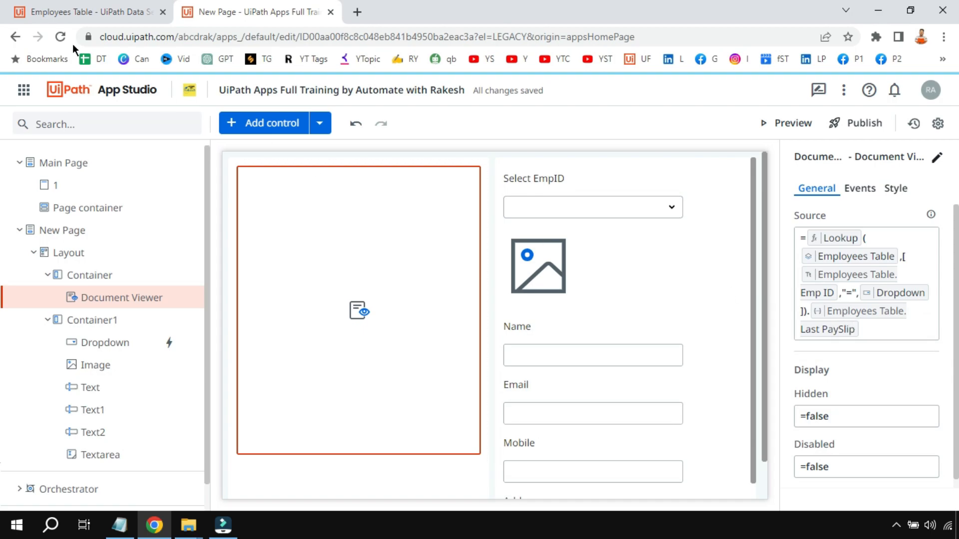
left_click(74, 12)
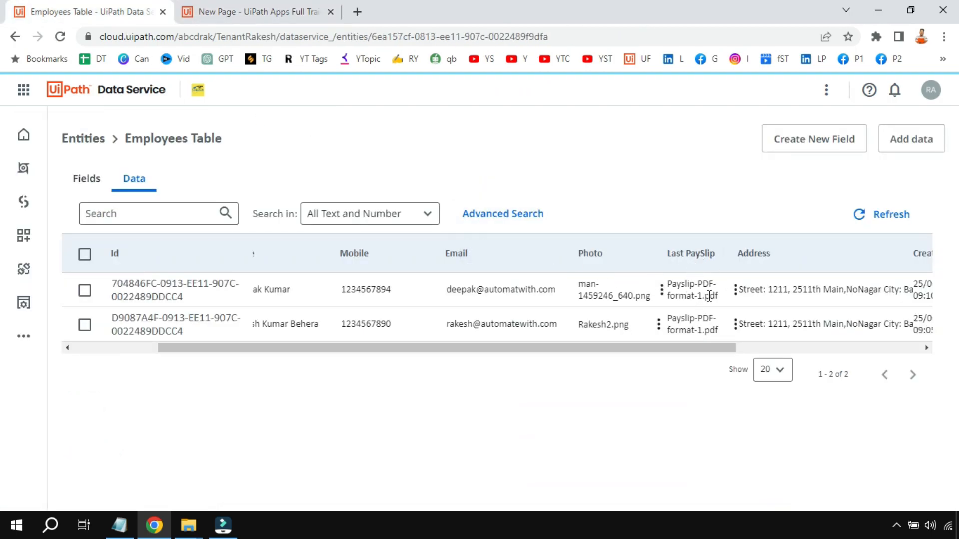
left_click(256, 12)
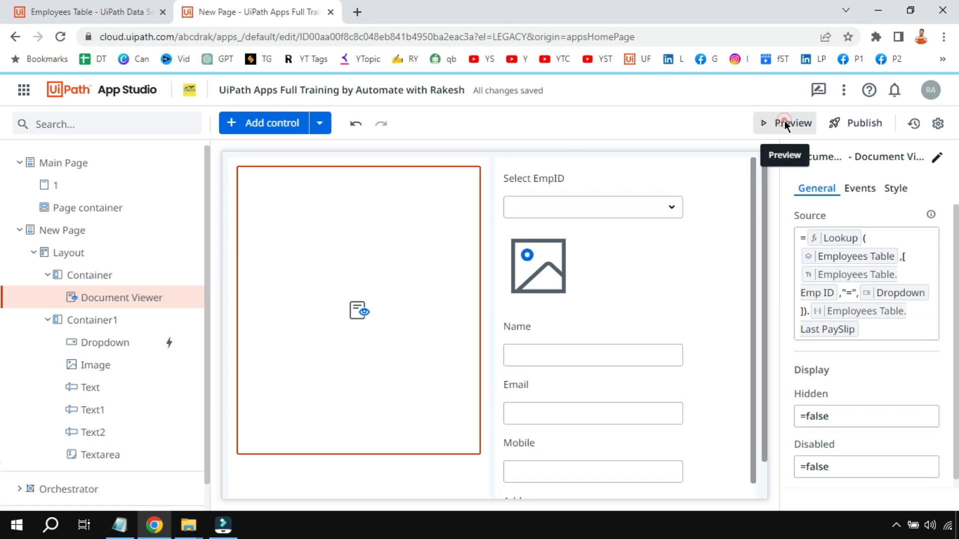
Preview the app and select EmpID 10001 to display that employee's details and payslip.
left_click(785, 123)
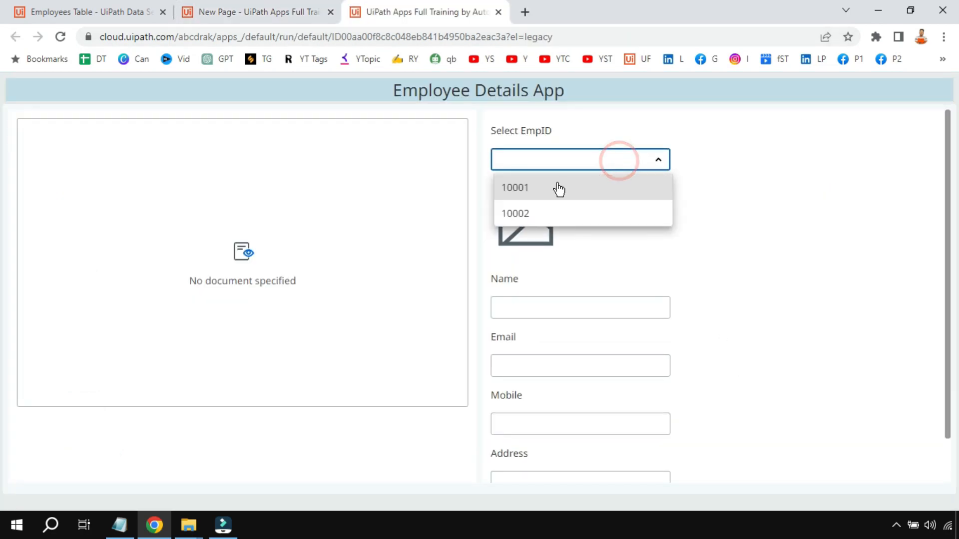
left_click(515, 188)
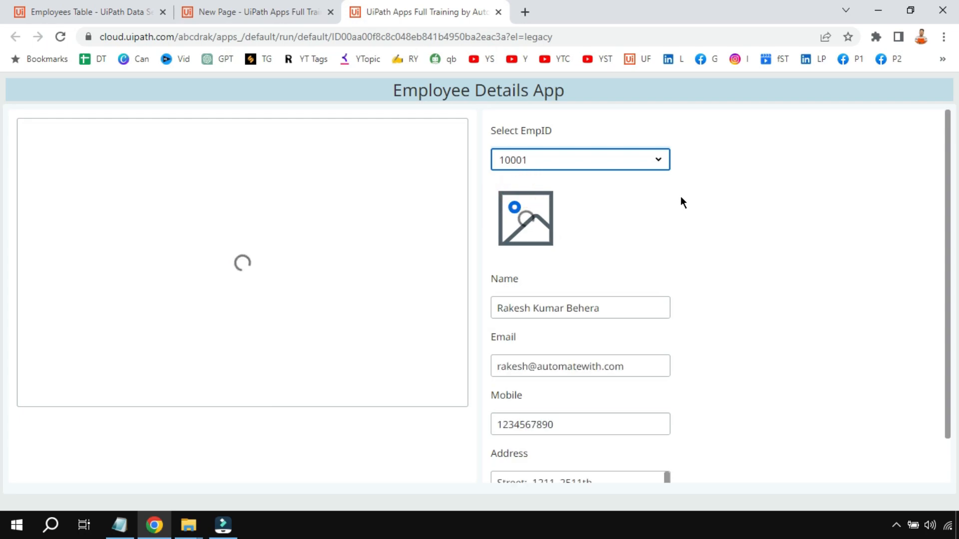
scroll("down", 3)
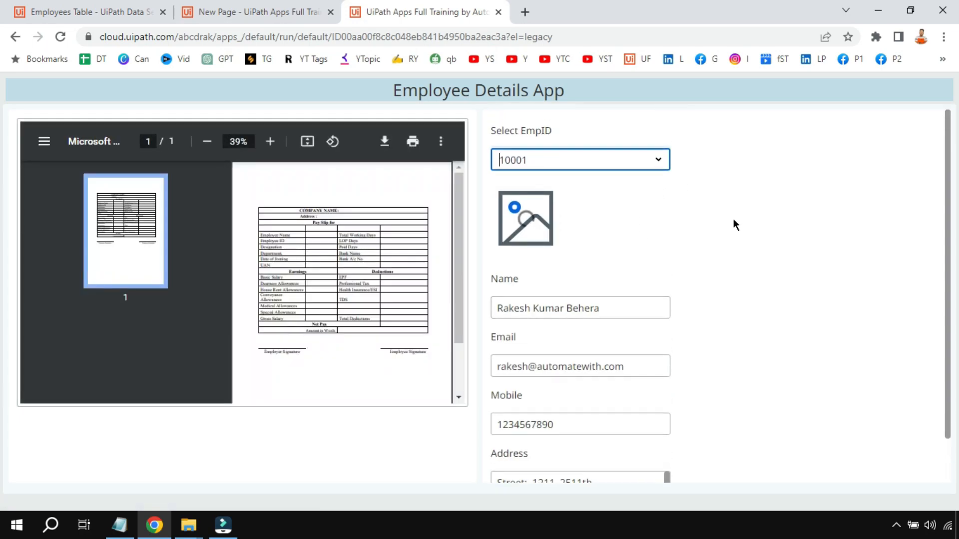
mouse_move(250, 193)
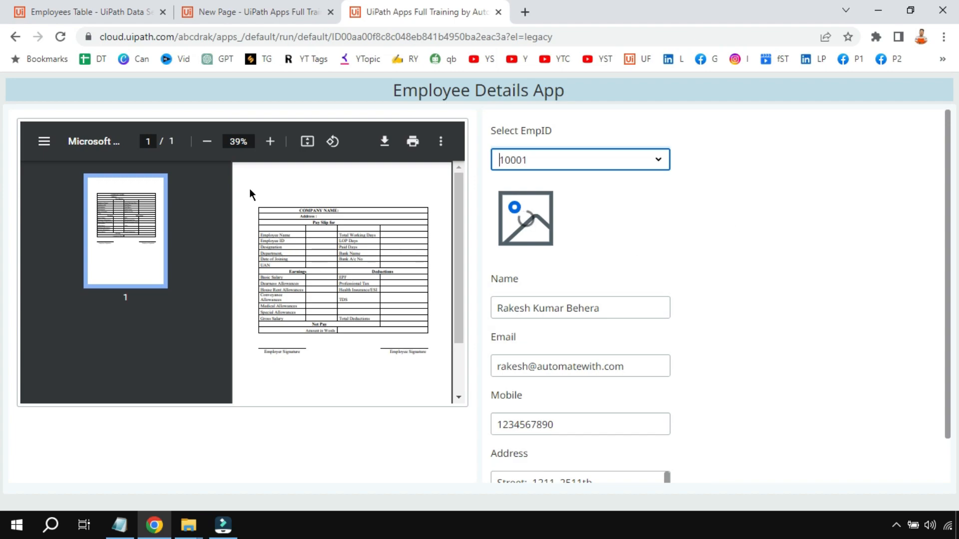
mouse_move(306, 238)
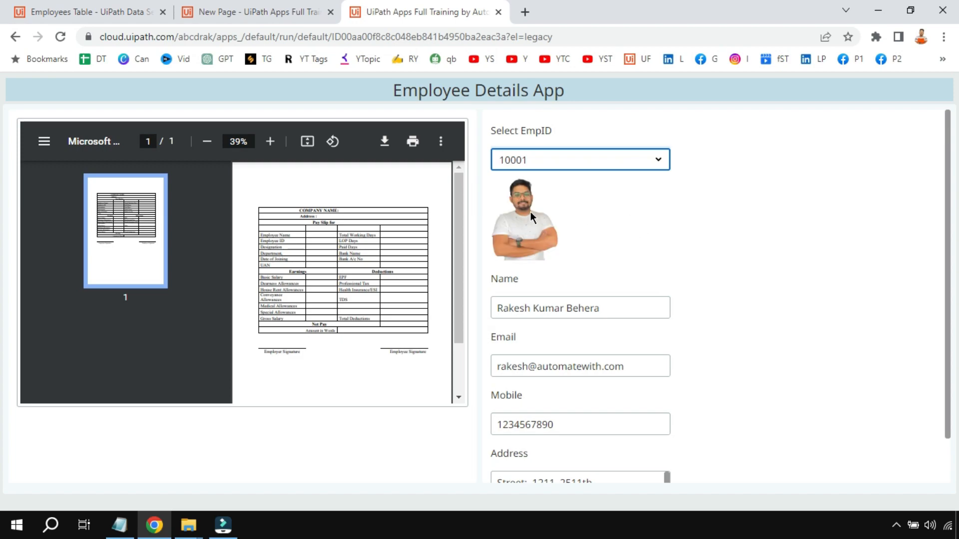
mouse_move(537, 232)
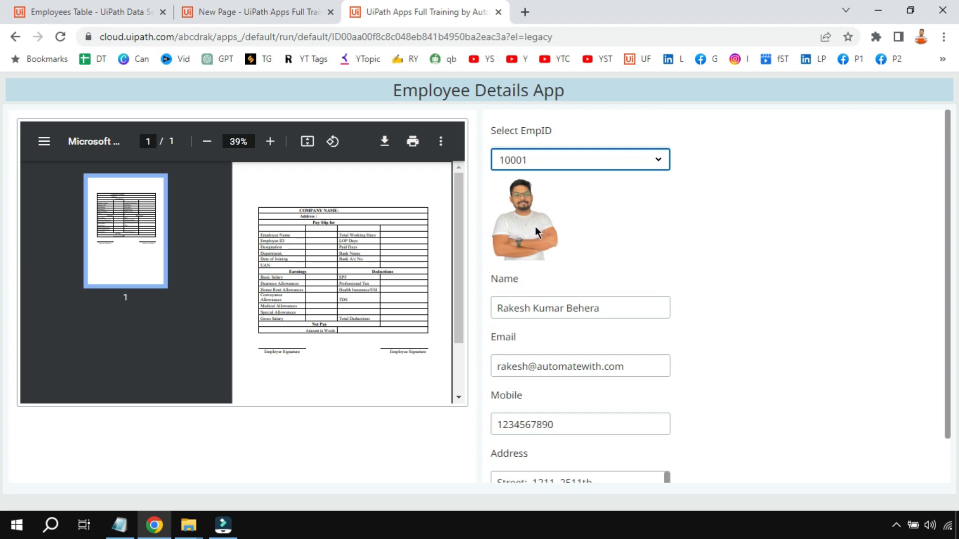
Select EmpID 10002 and scroll through its name, contact details, photo and address.
left_click(580, 160)
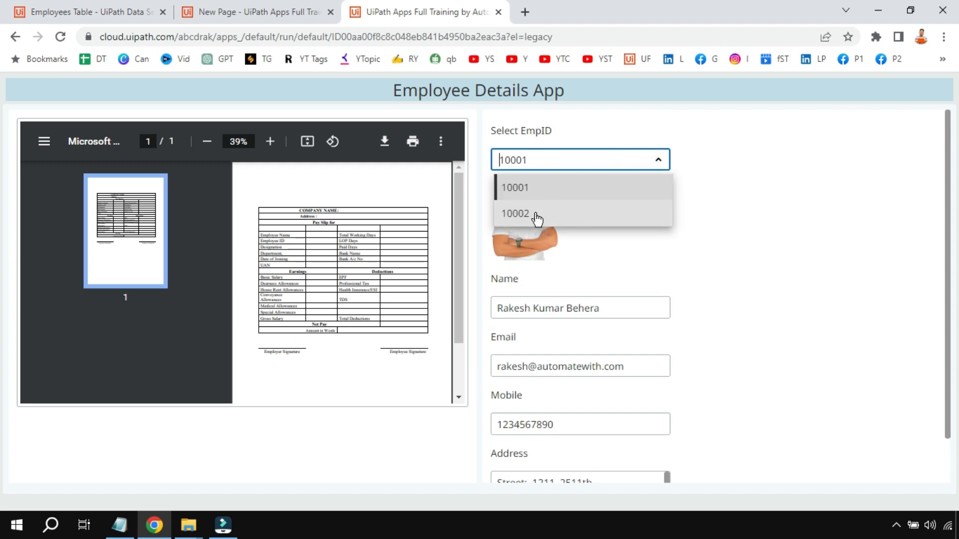
left_click(515, 213)
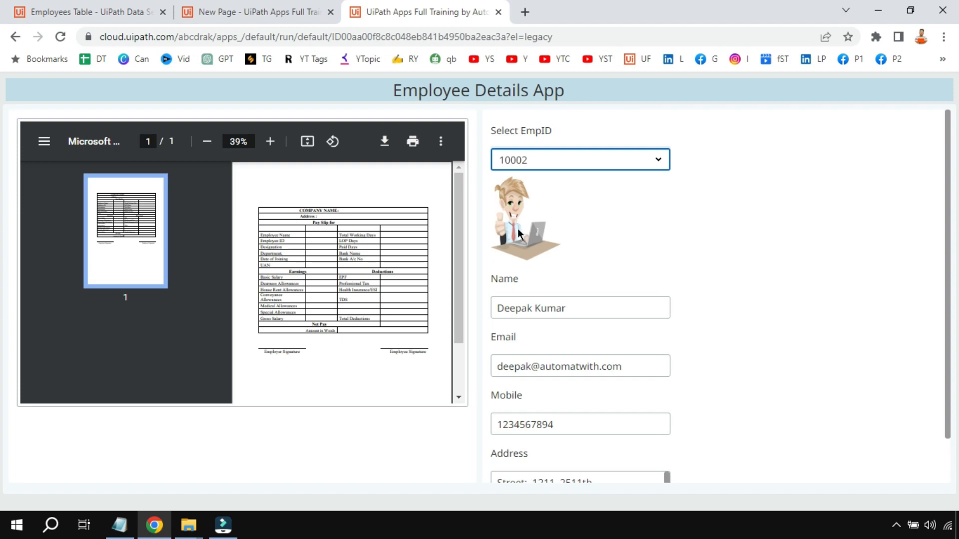
scroll("down", 3)
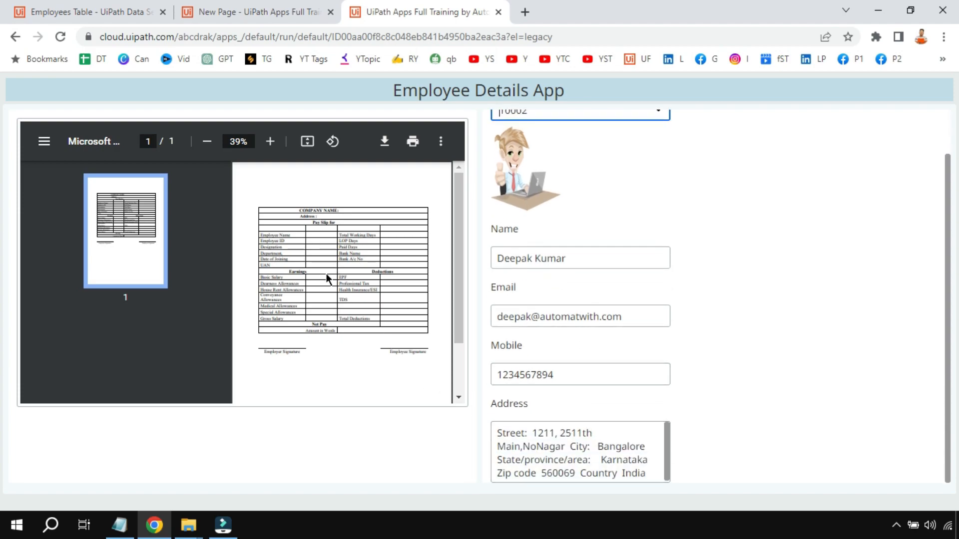
mouse_move(306, 198)
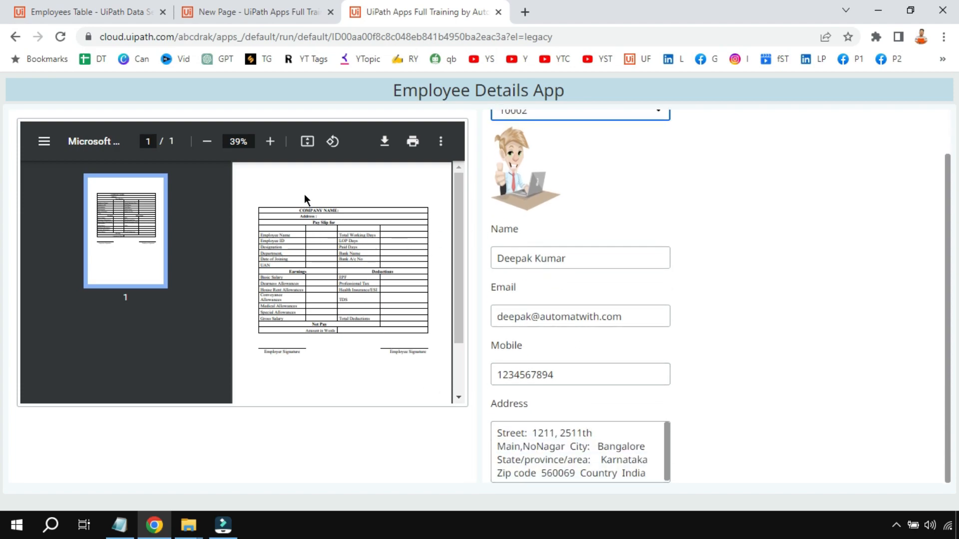
mouse_move(169, 313)
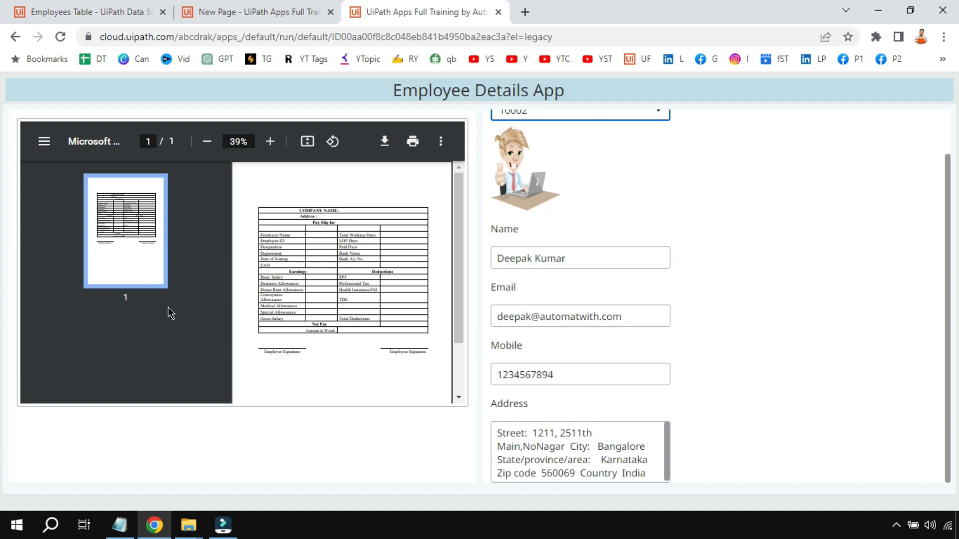
scroll("down", 3)
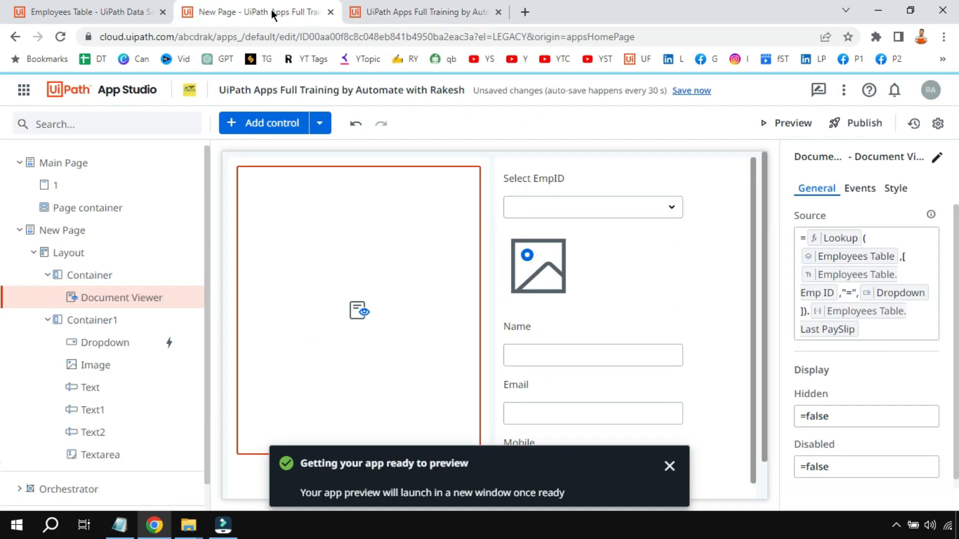
Dismiss the preview notice and return to the app preview showing employee 10002's details and payslip.
left_click(669, 466)
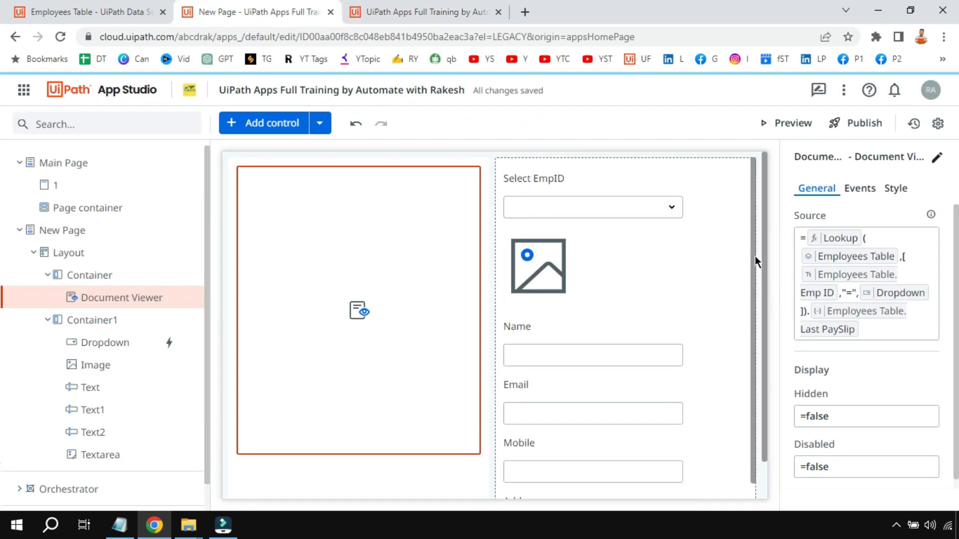
scroll("down", 3)
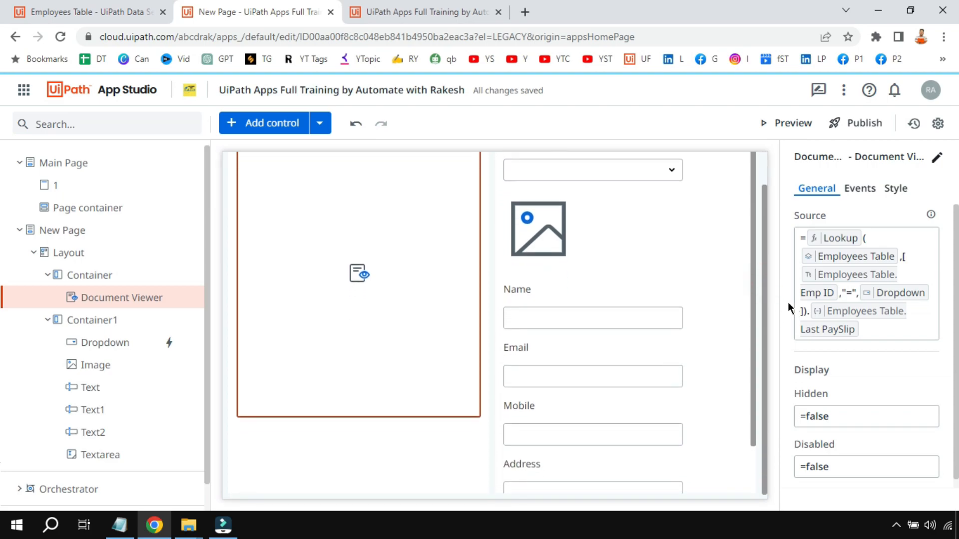
mouse_move(911, 299)
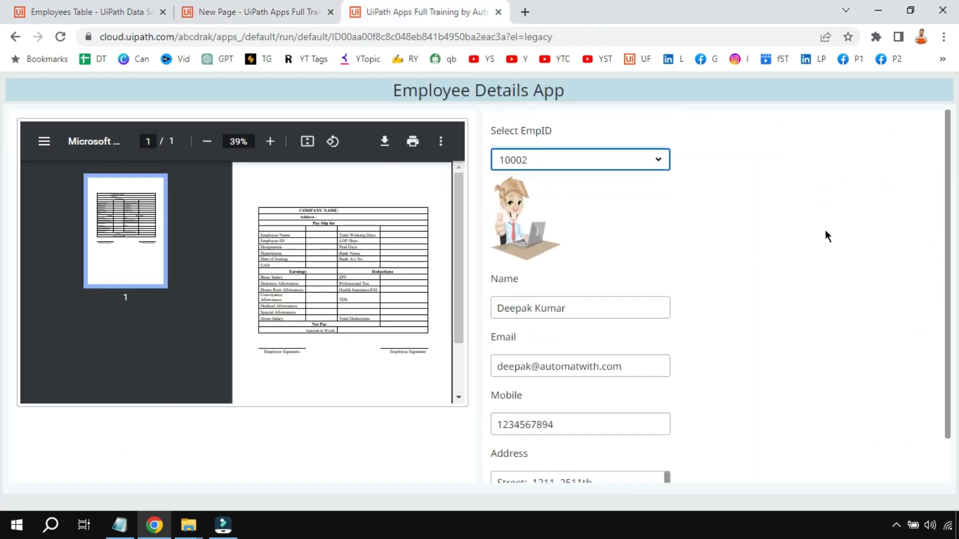
left_click(580, 159)
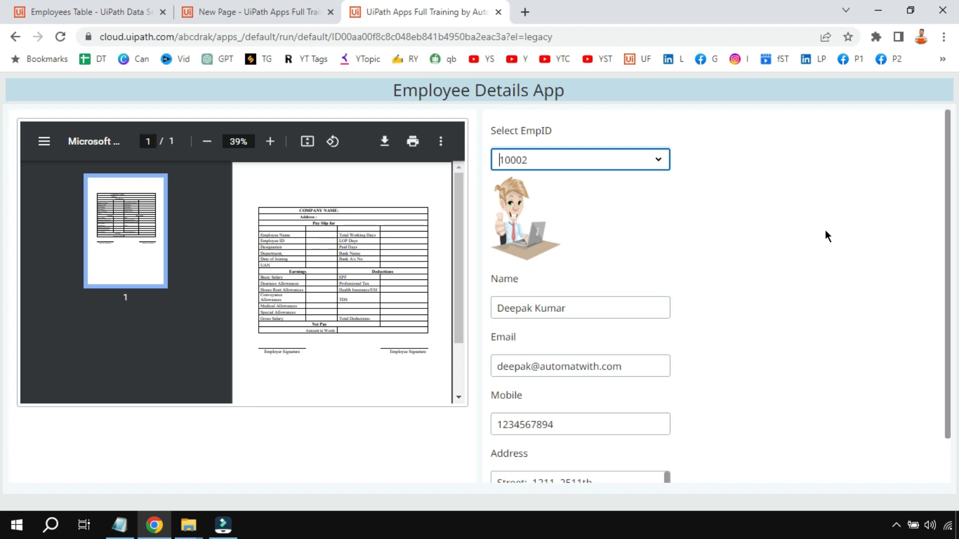